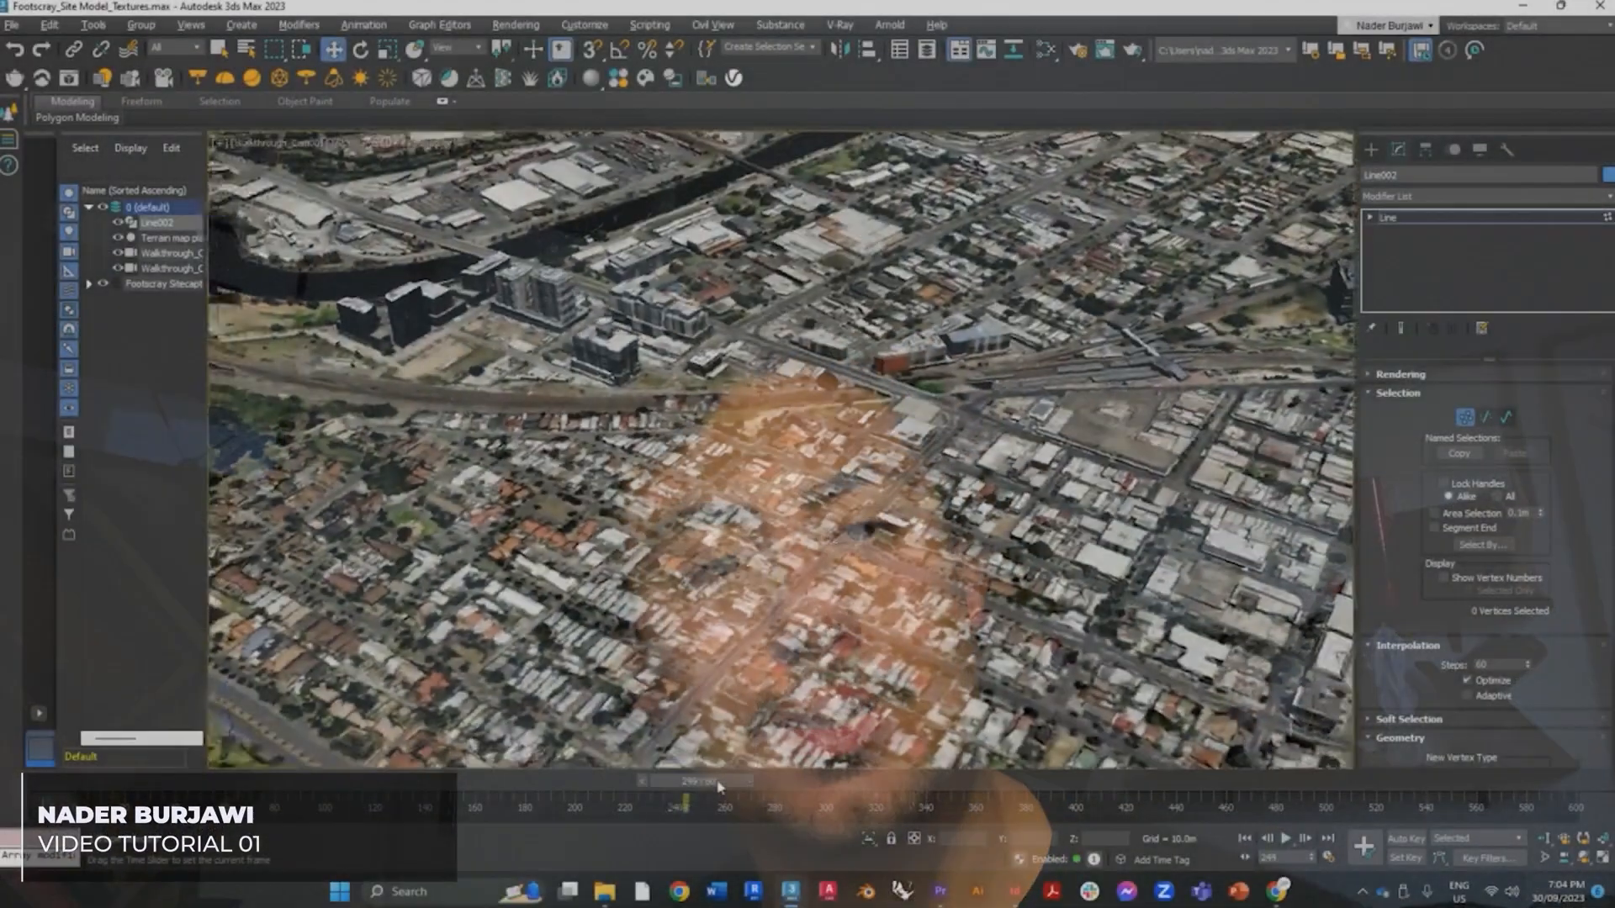
# Scrub the time slider forward to watch the camera flight reach later frames over the city
pyautogui.moveTo(716, 800); pyautogui.dragTo(997, 800)
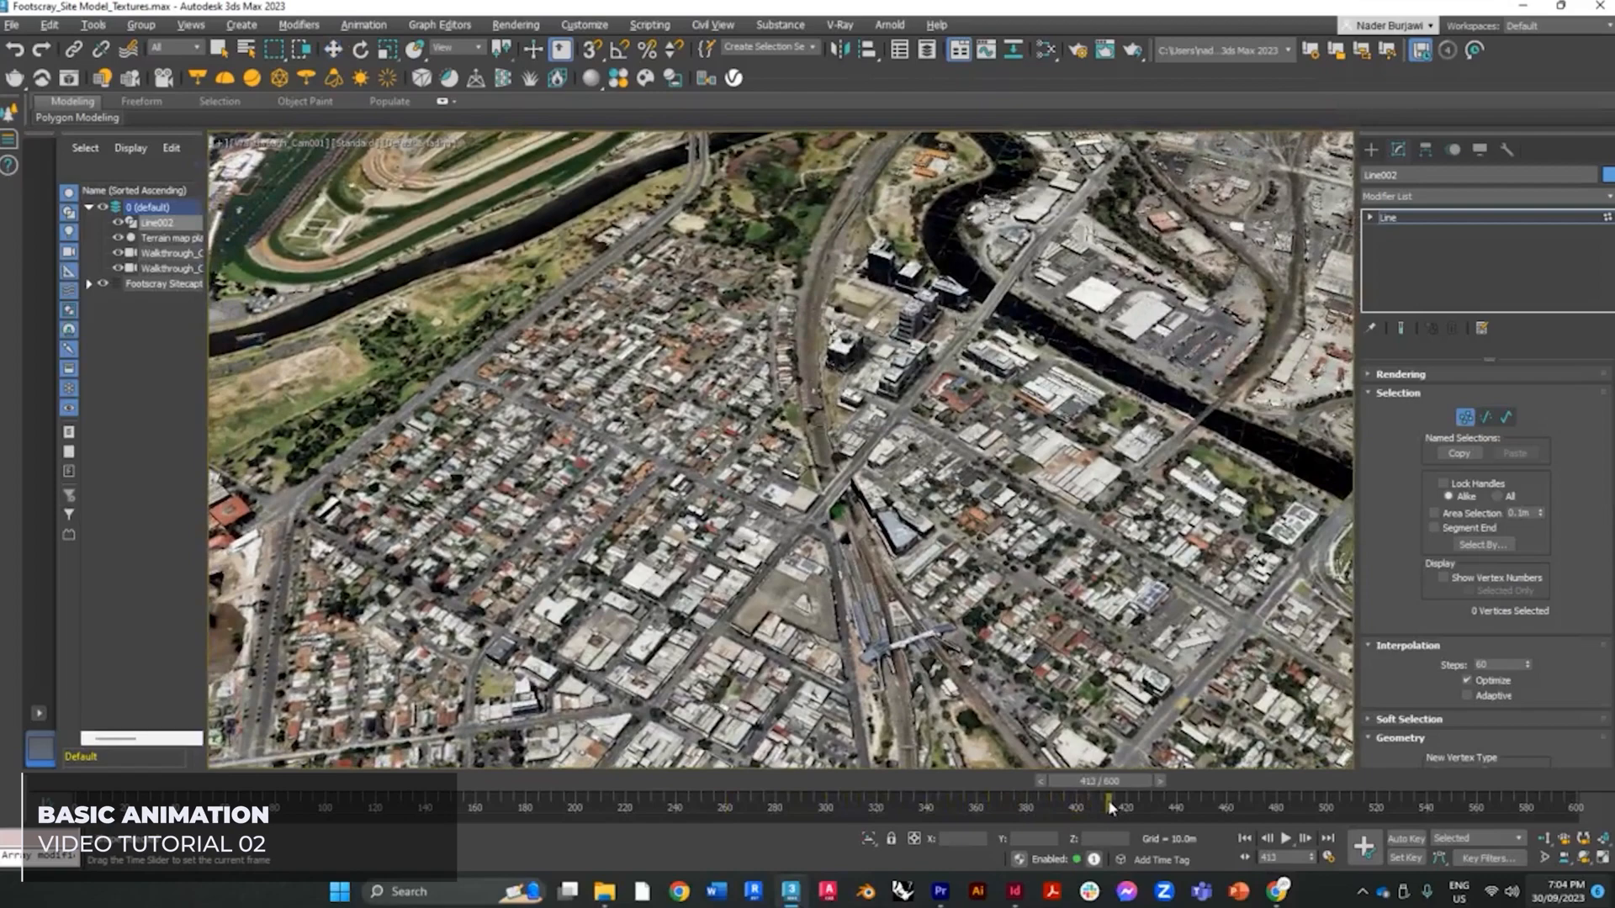
pyautogui.moveTo(1107, 805); pyautogui.dragTo(777, 806)
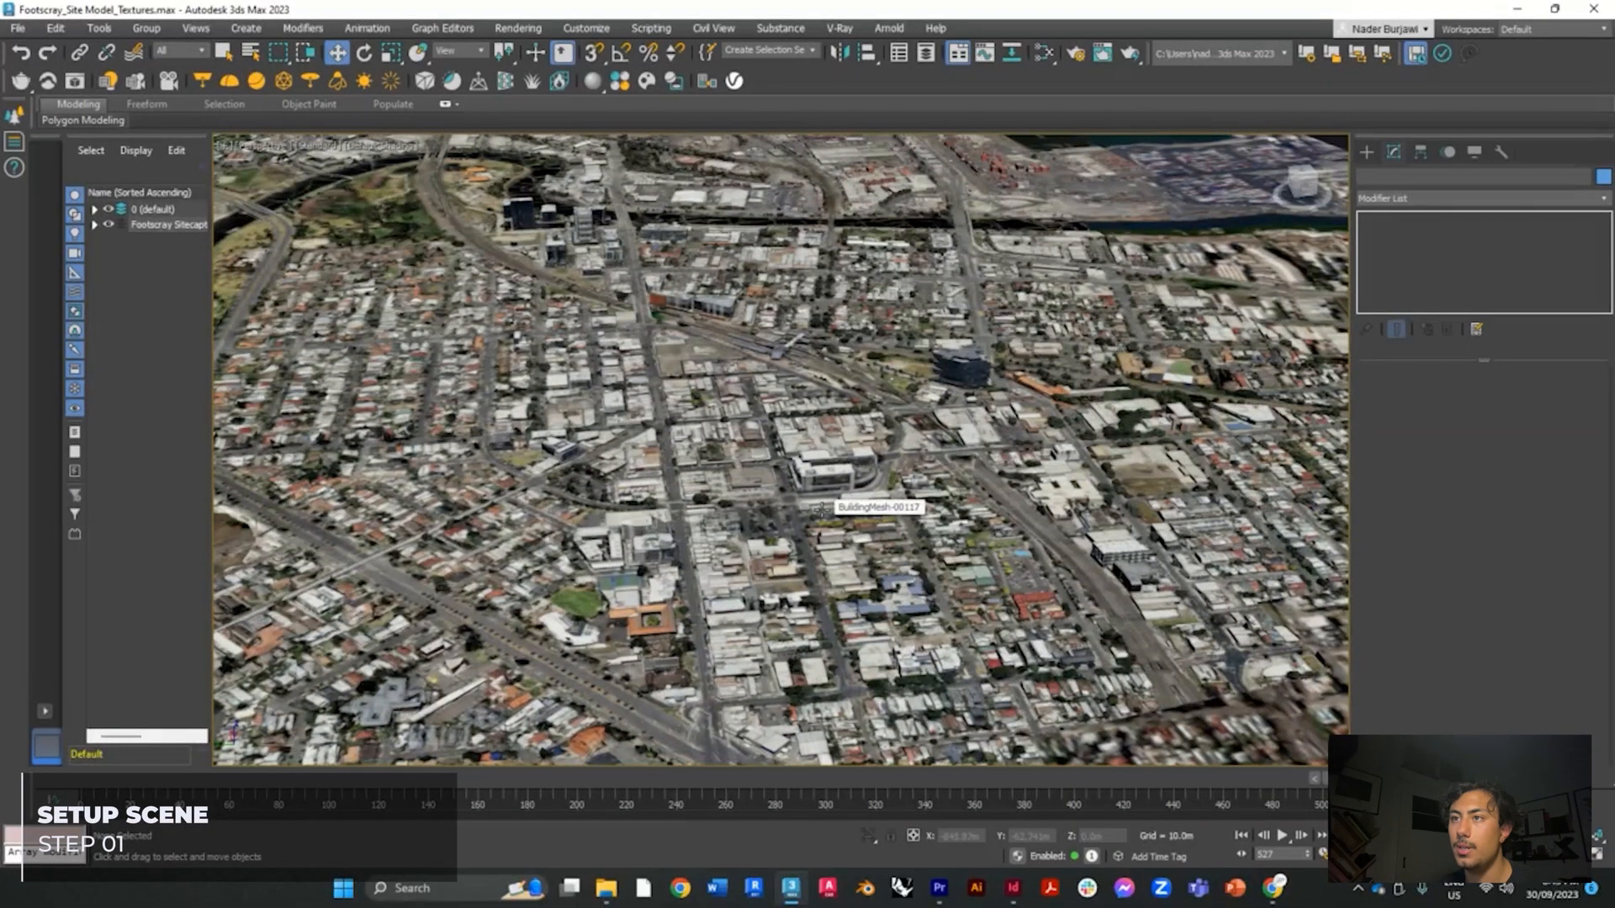
pyautogui.click(859, 444)
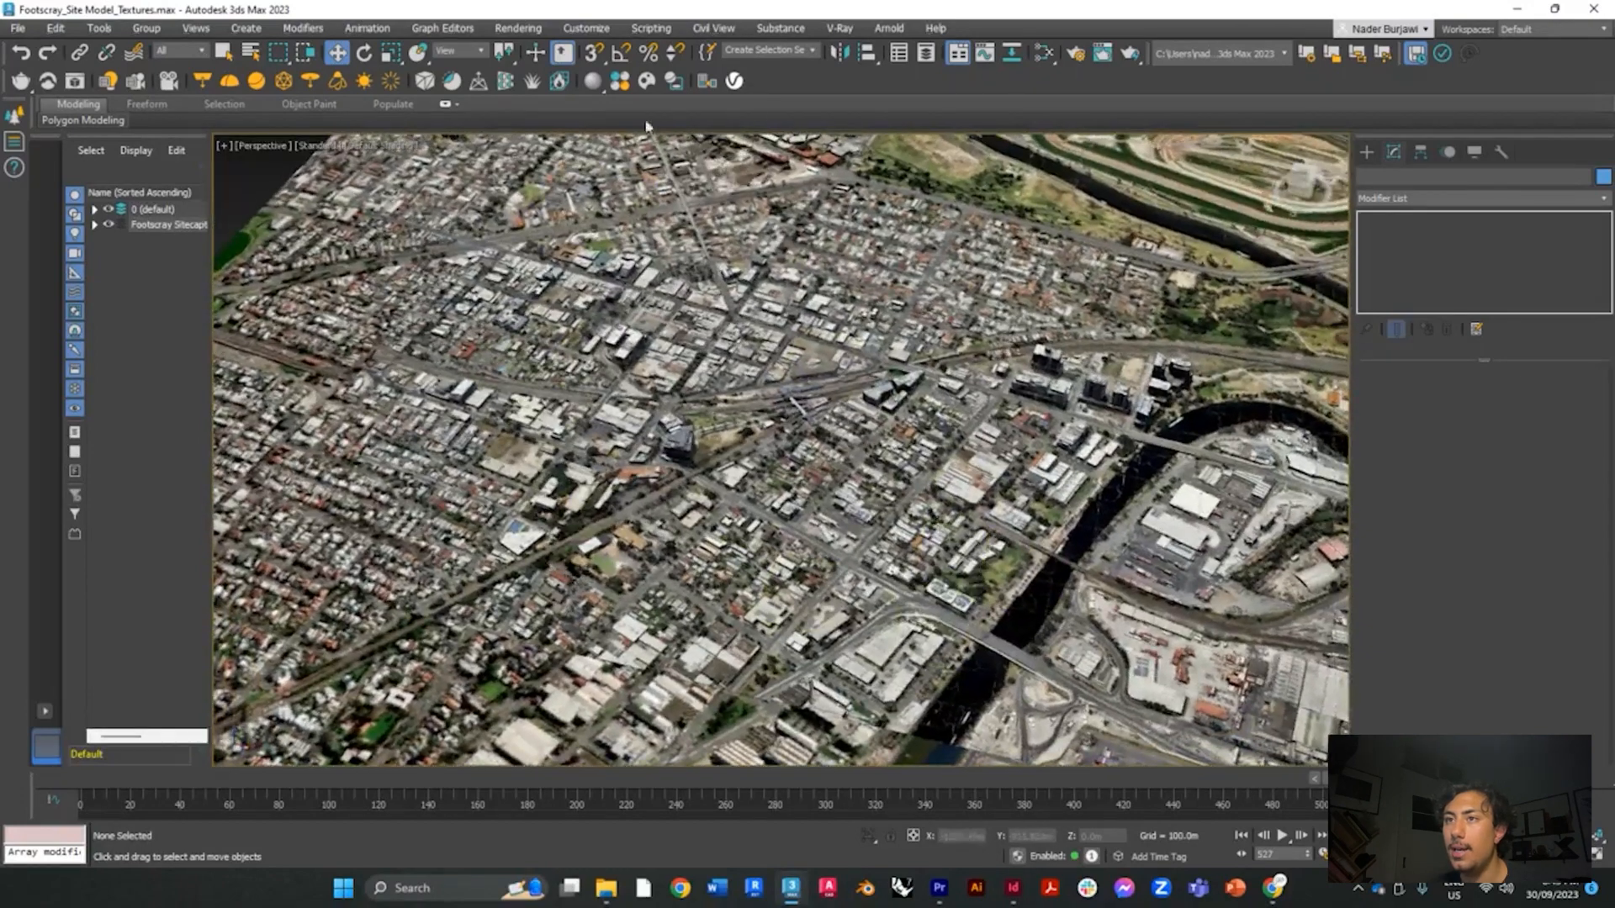
pyautogui.click(543, 540)
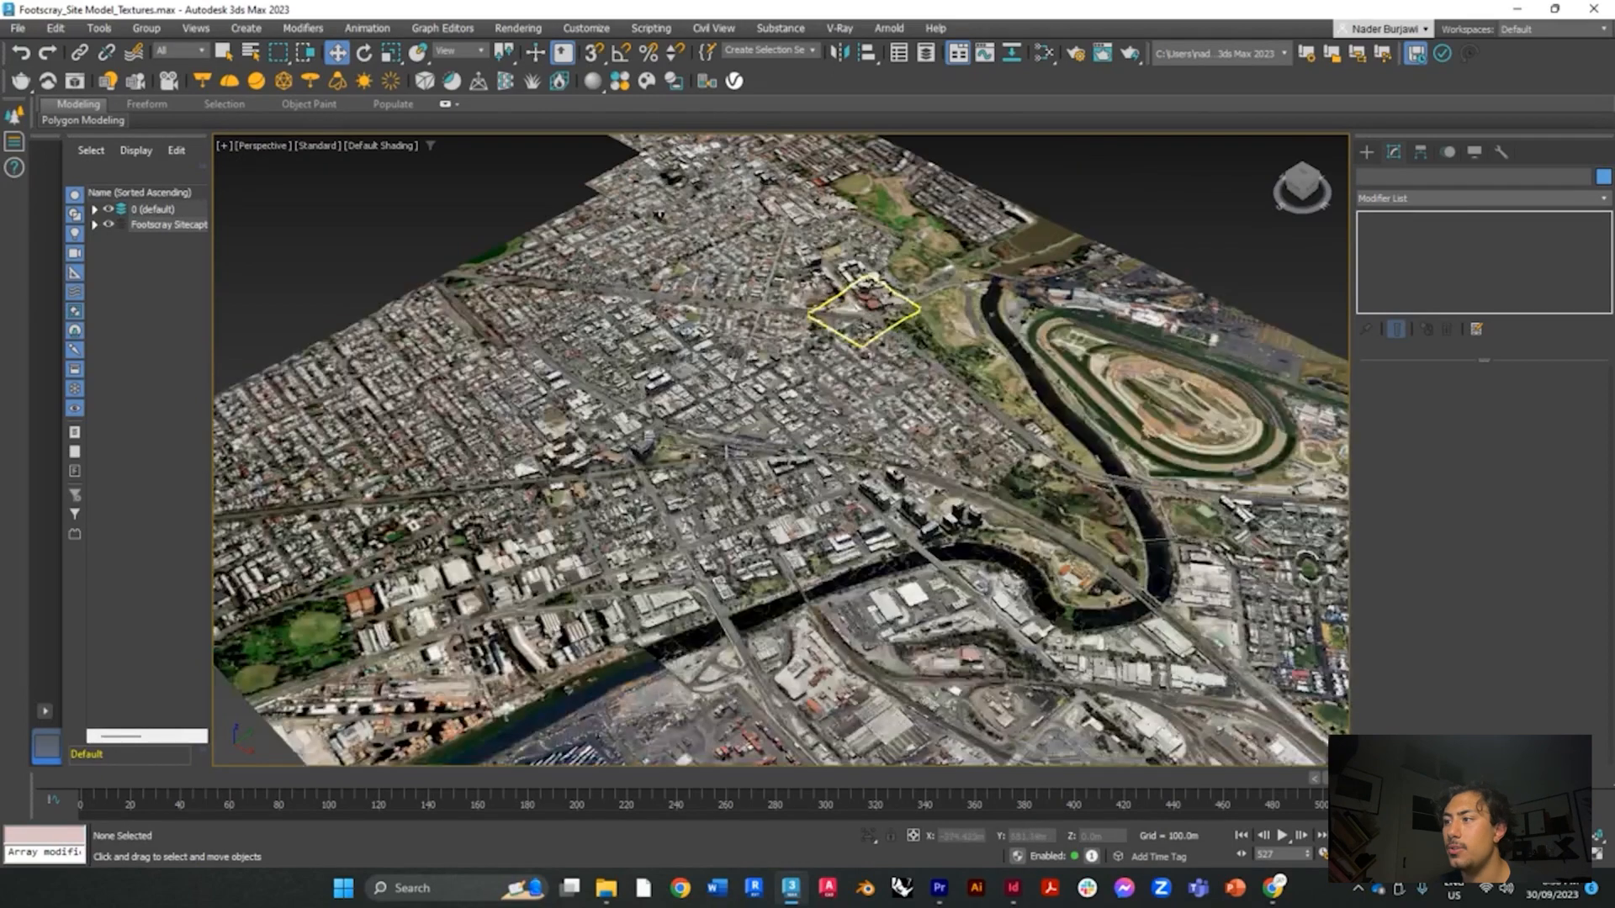
pyautogui.click(1001, 546)
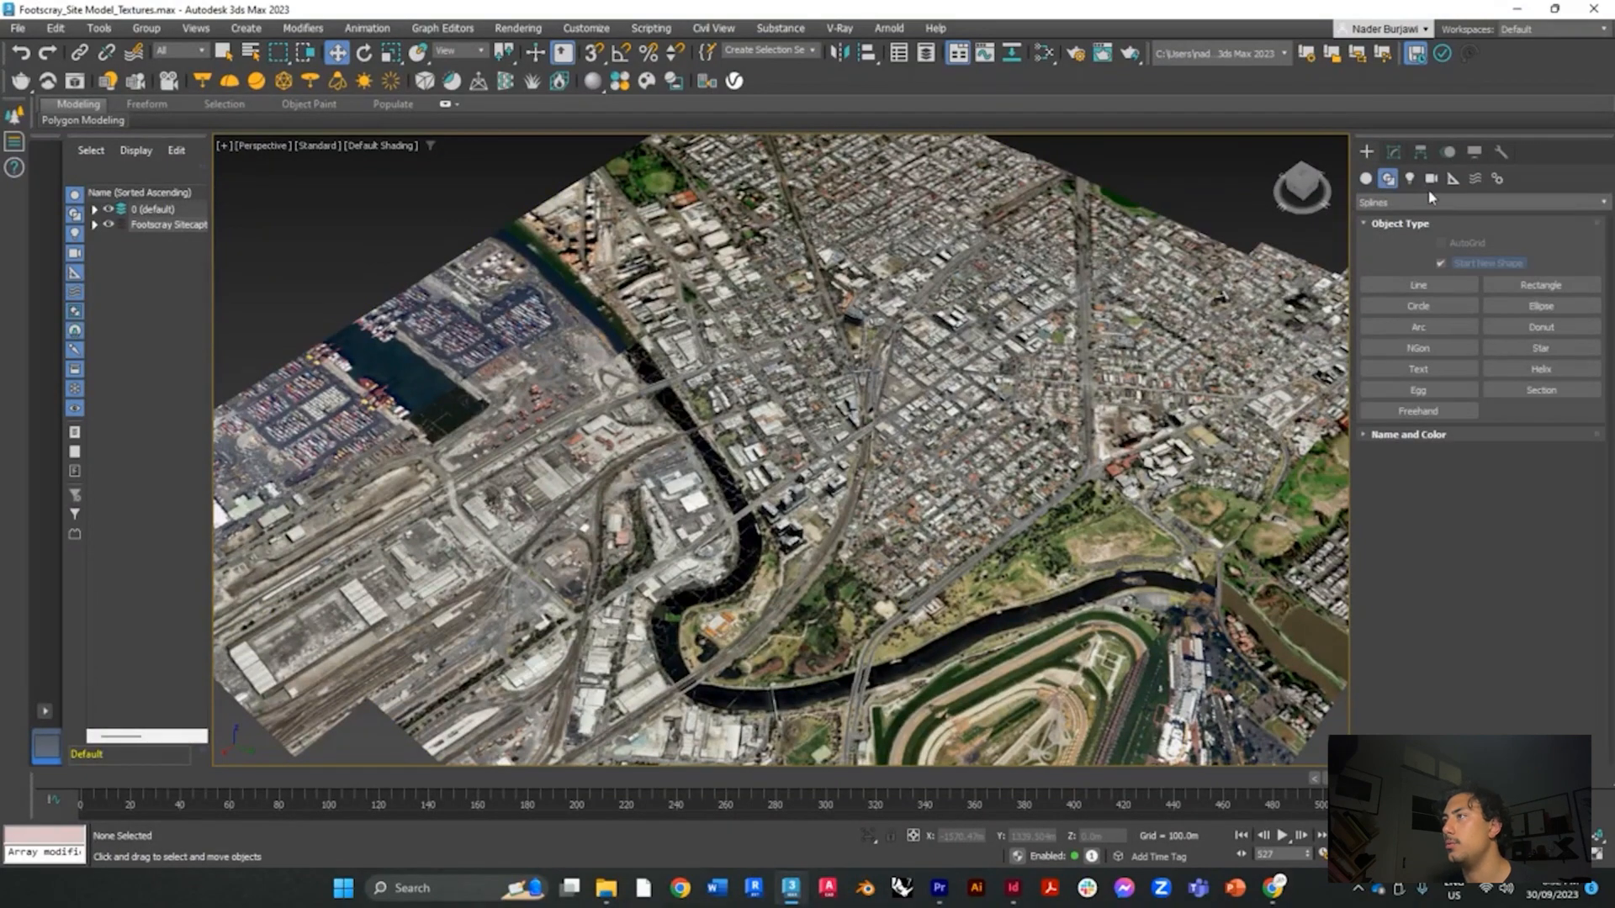
# Start a Line spline and place its first point high above the site model
pyautogui.click(1416, 284)
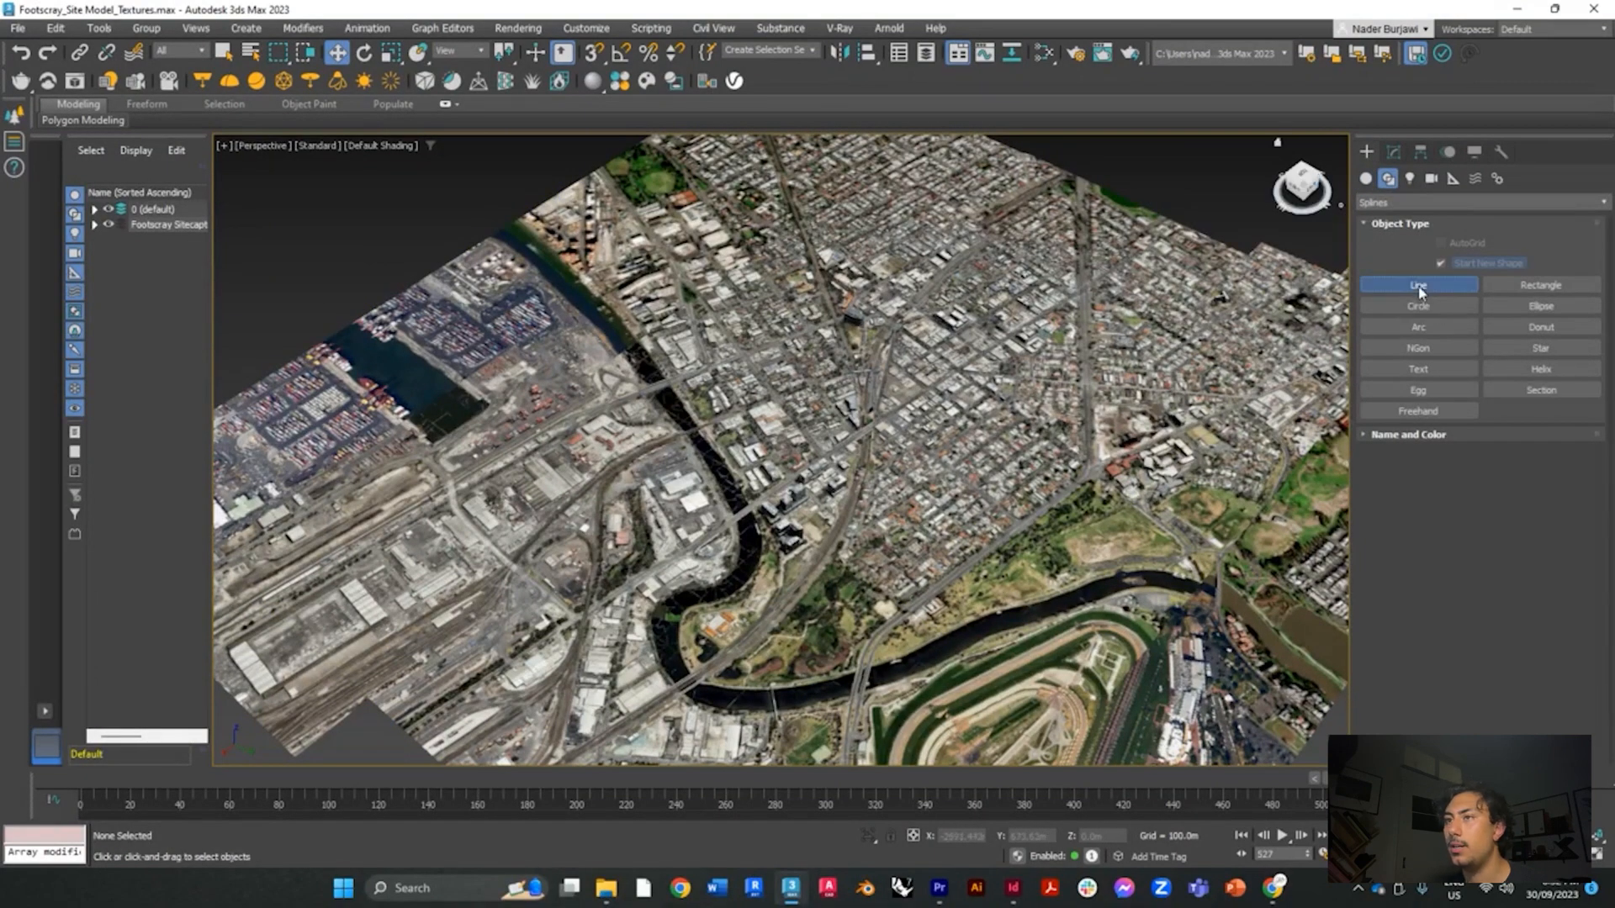
pyautogui.click(1416, 286)
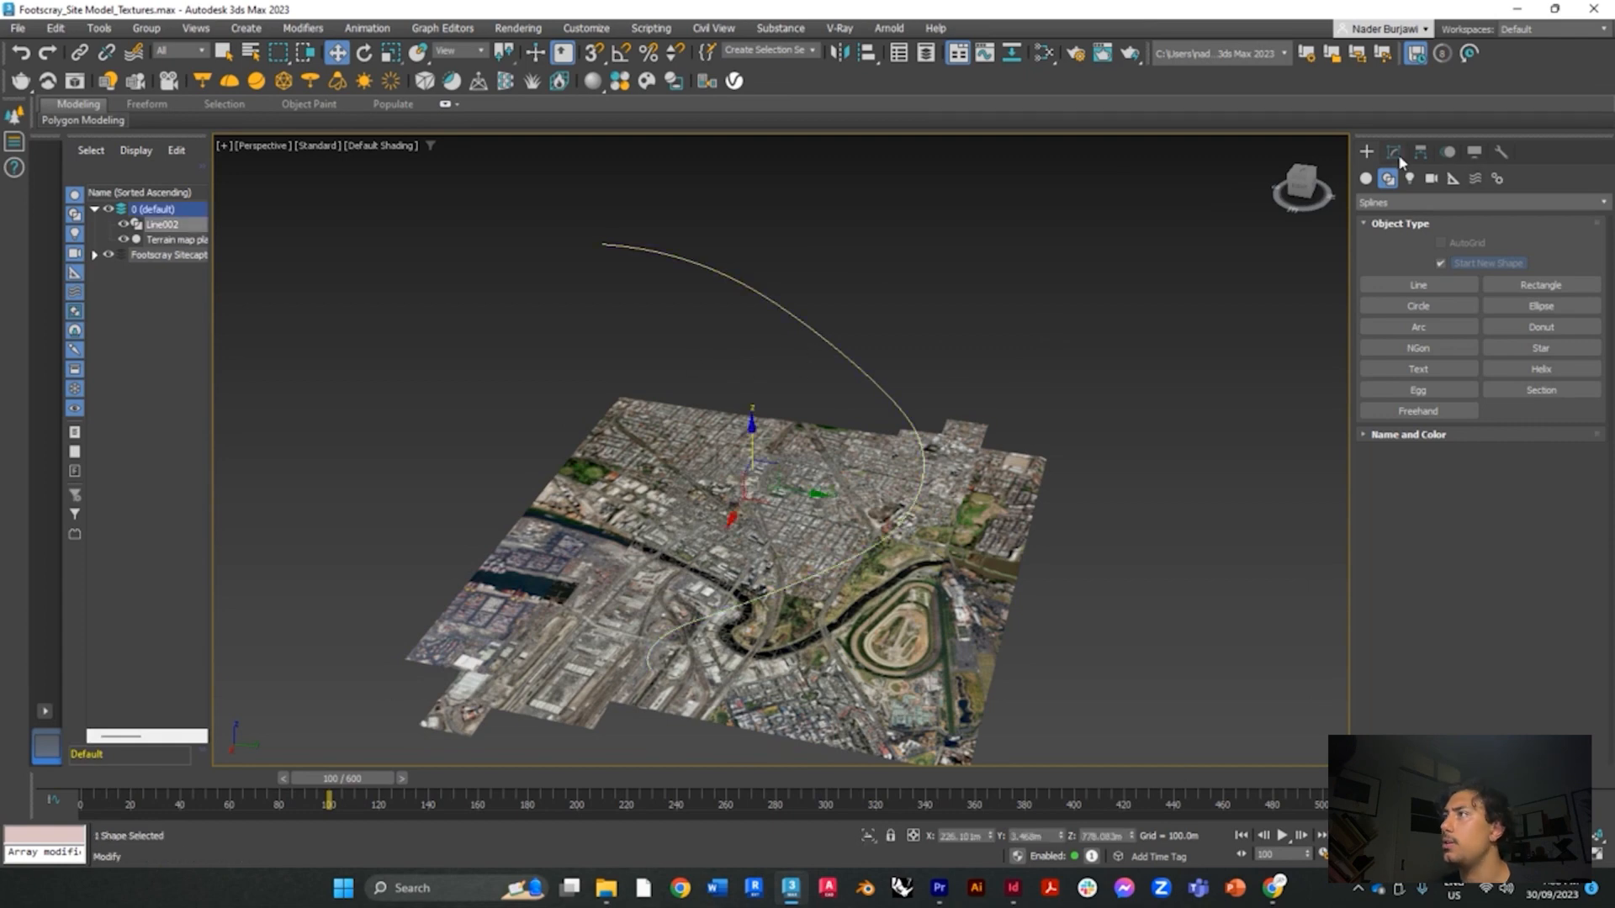
# Edit Line002 at Vertex sub-object level, then deselect its points
pyautogui.click(1391, 151)
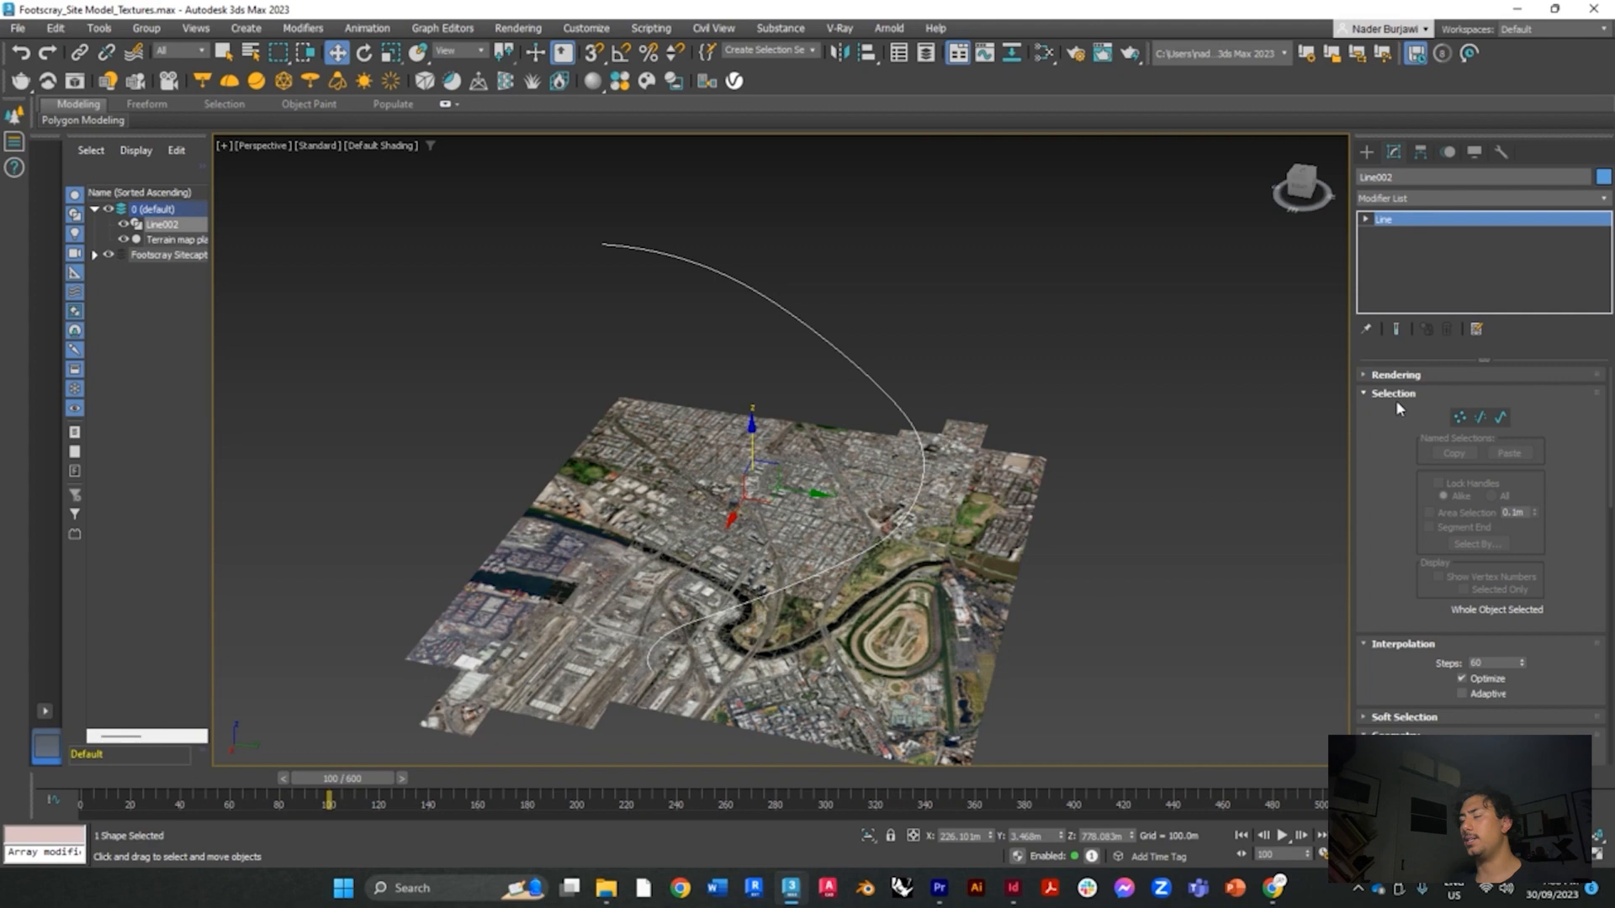
pyautogui.click(1456, 417)
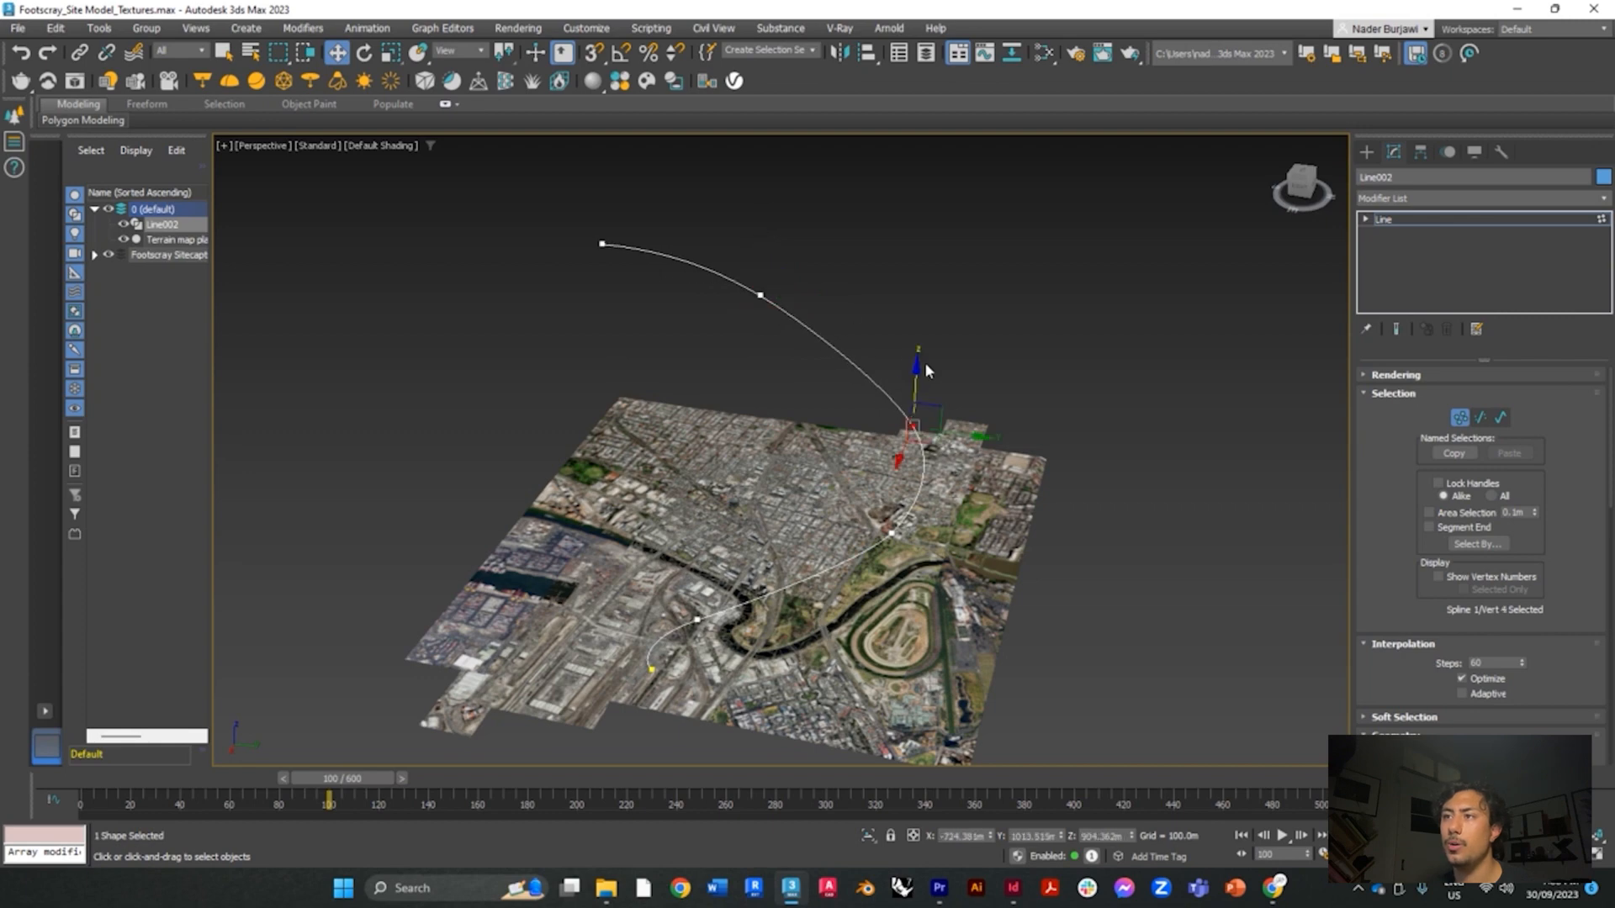
pyautogui.click(846, 612)
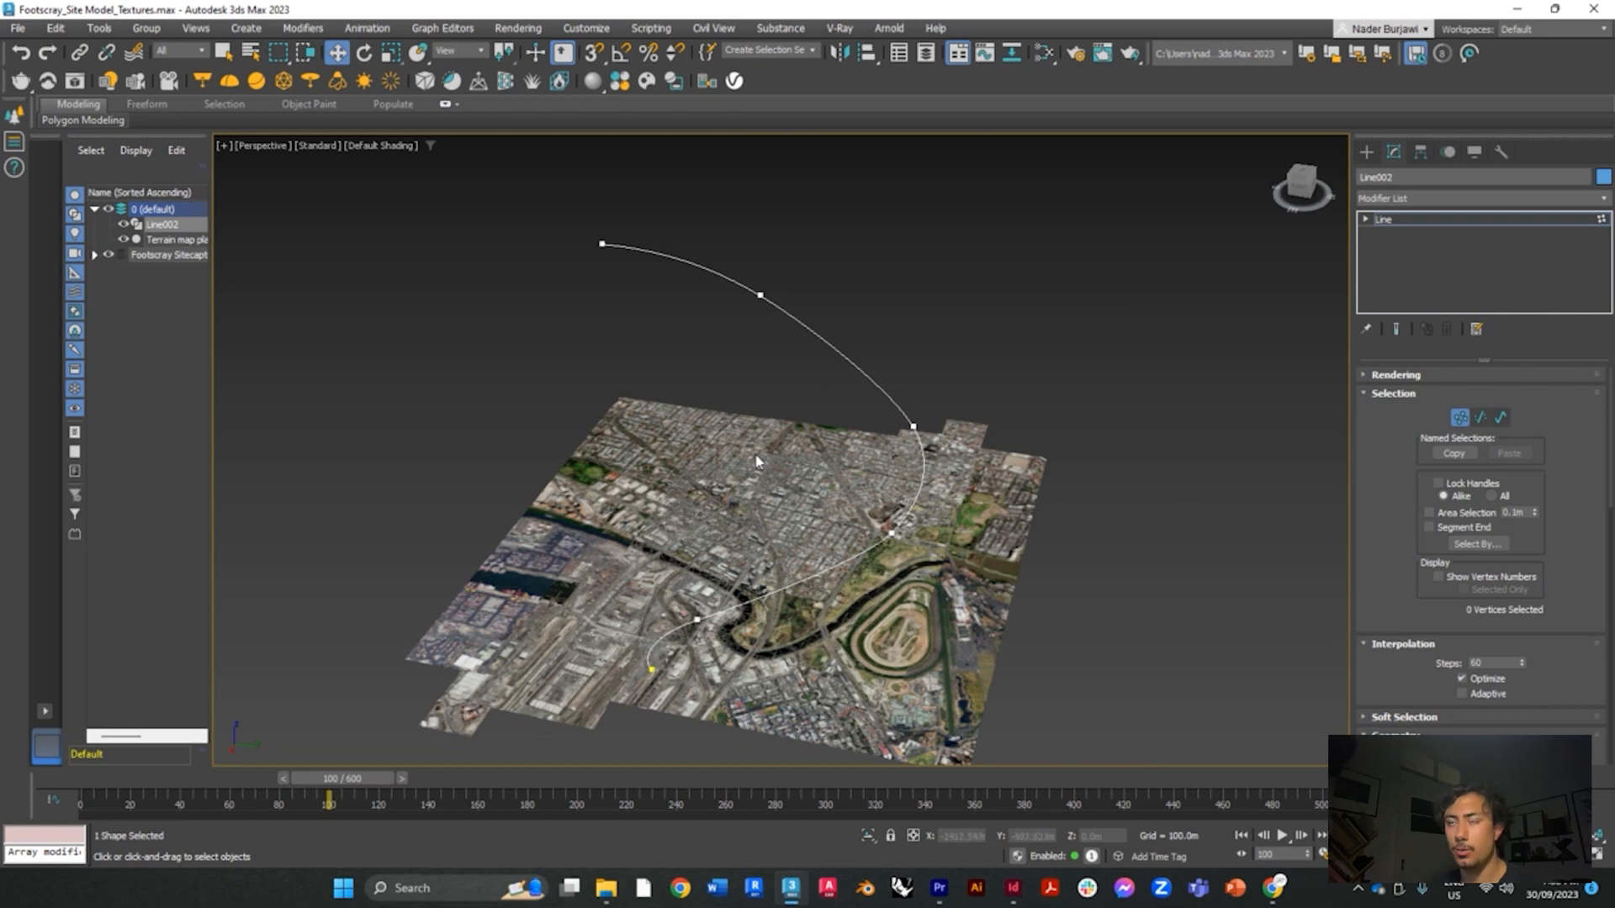
pyautogui.moveTo(622, 299)
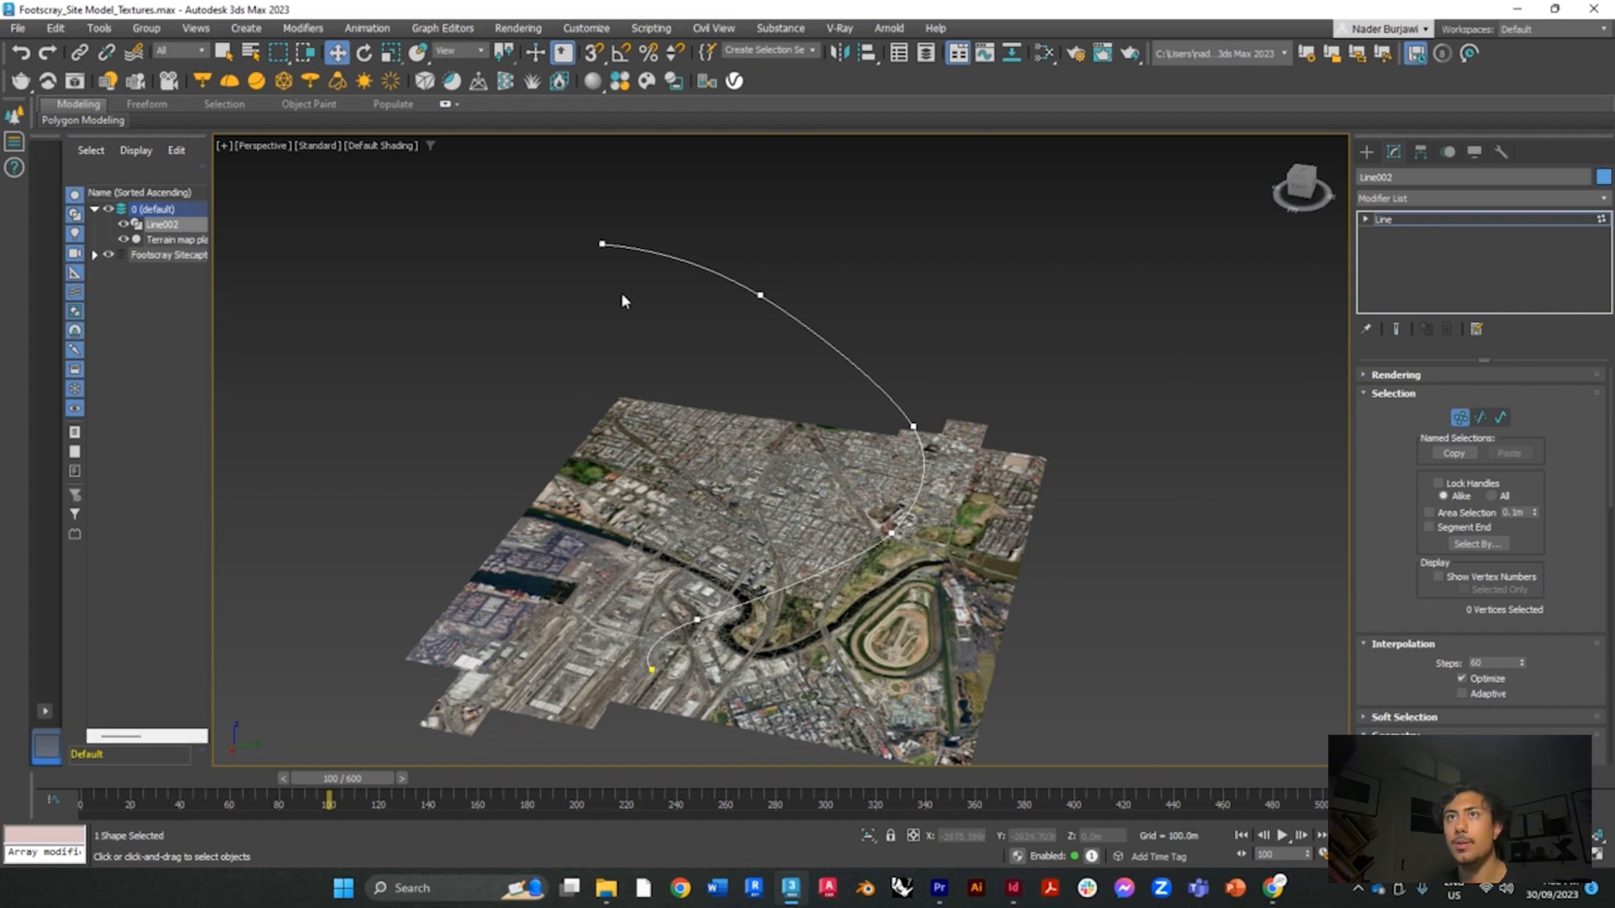
# Launch the Walkthrough Assistant from the Animation menu and confirm End Time 600 in Time Configuration
pyautogui.click(365, 29)
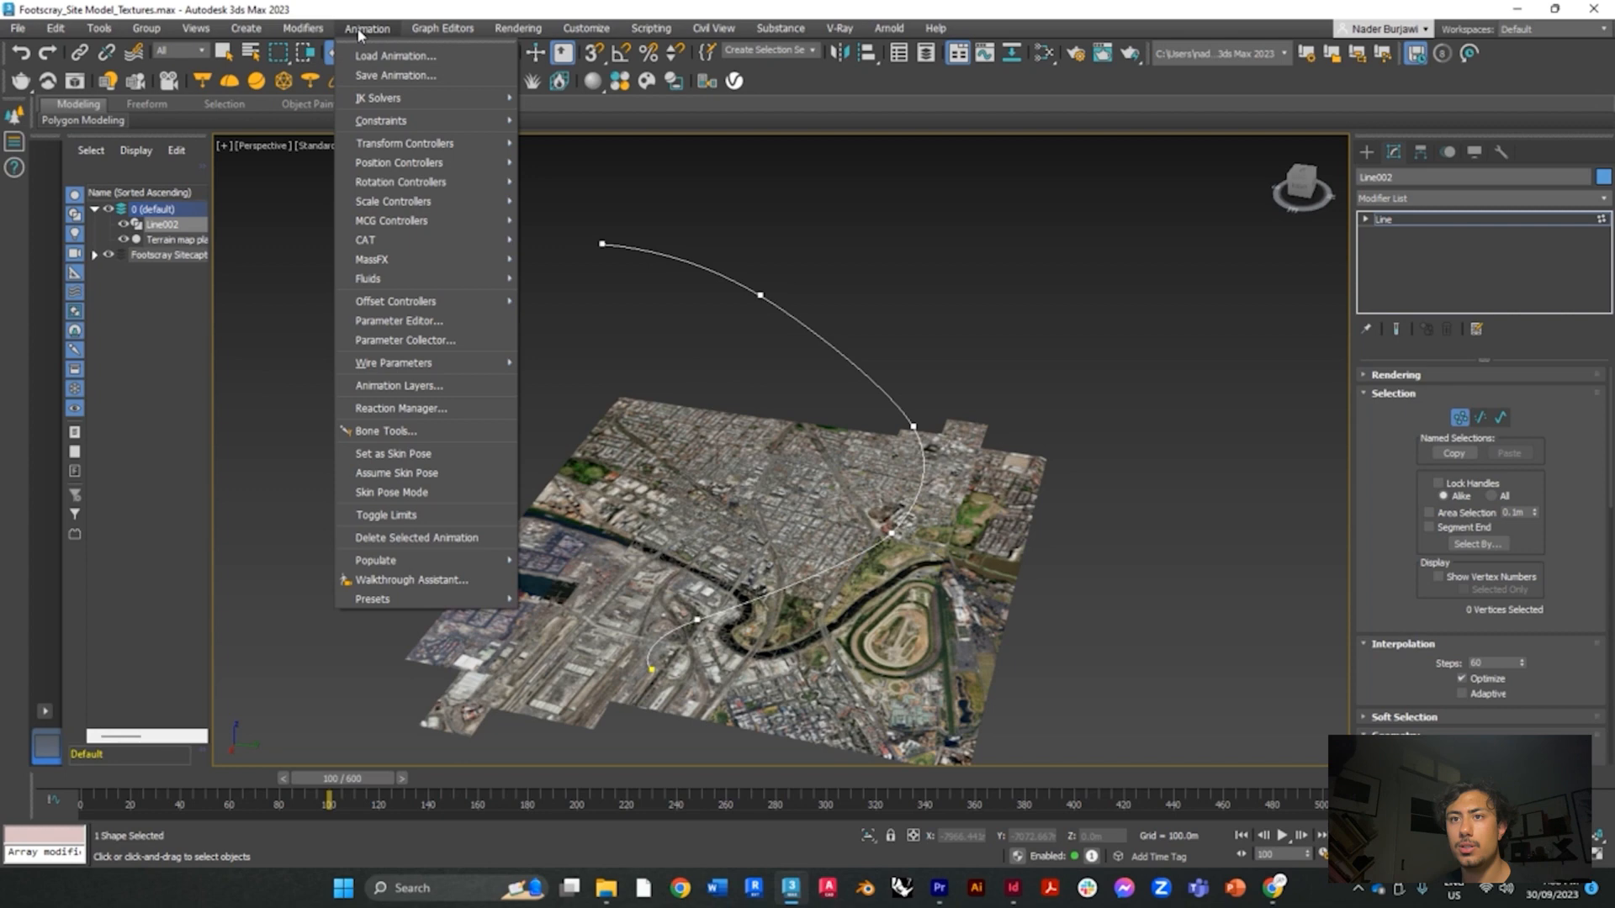
pyautogui.click(411, 584)
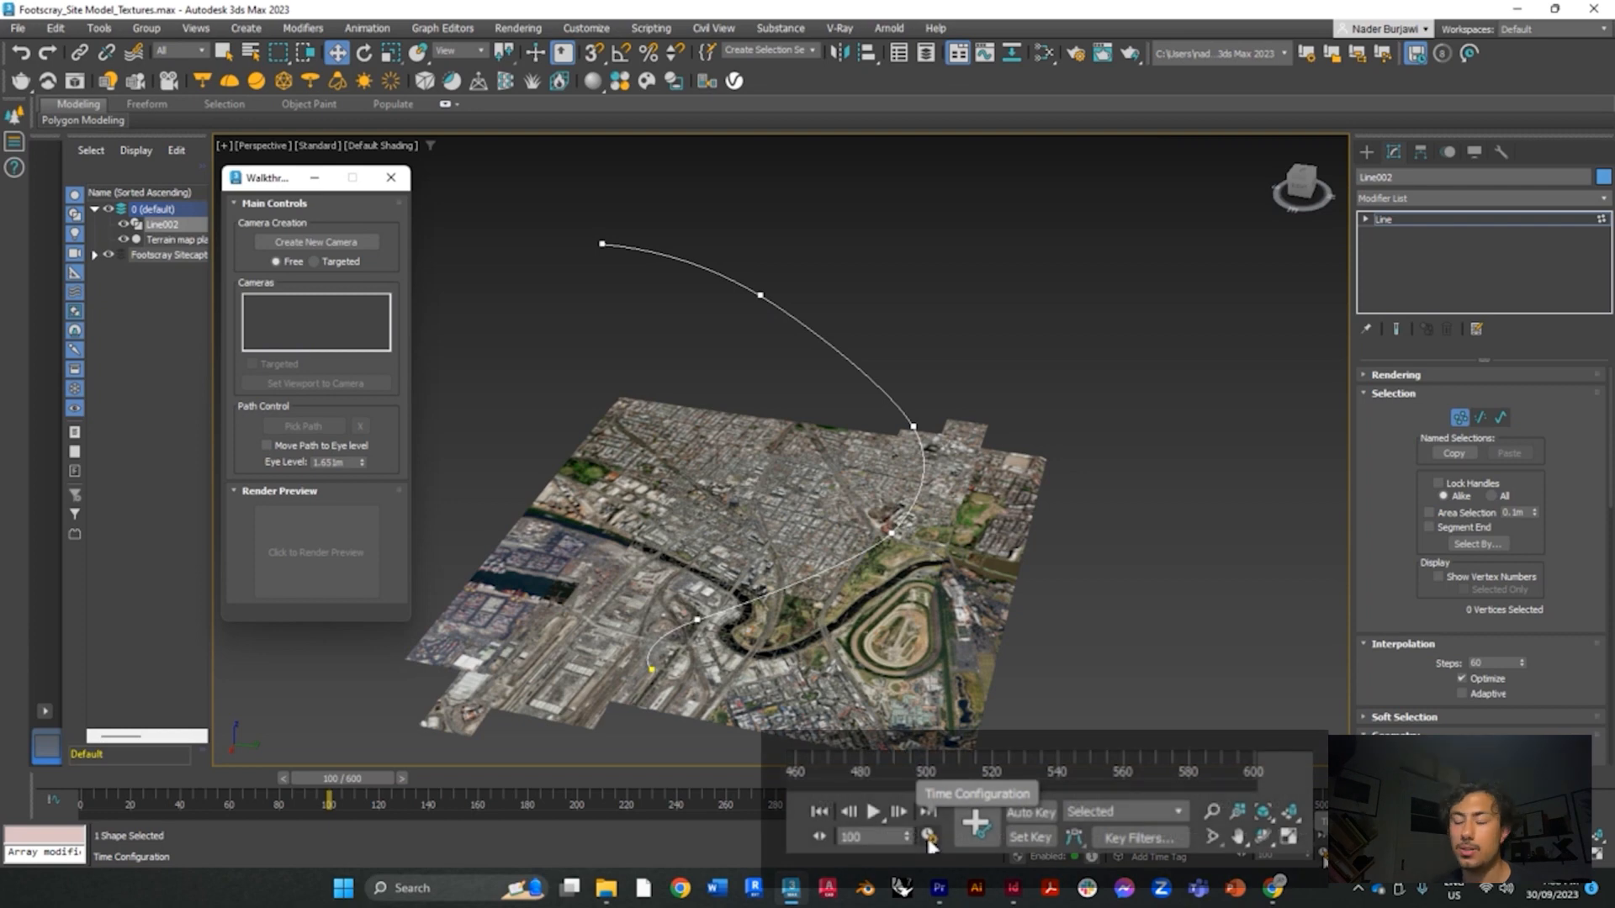
pyautogui.click(929, 836)
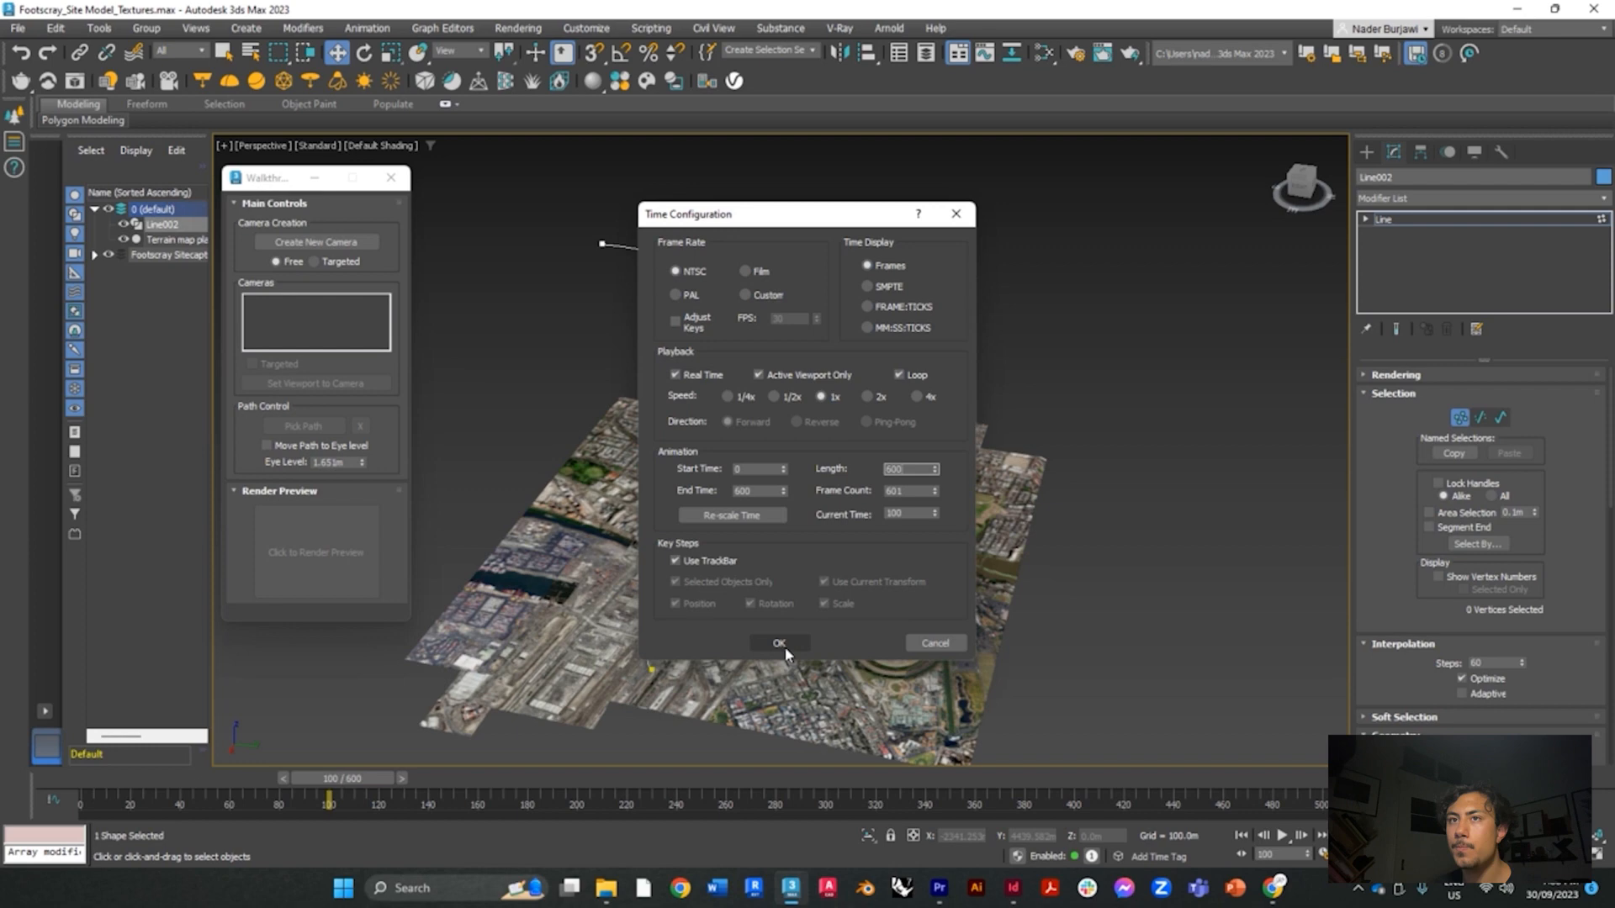
pyautogui.click(777, 642)
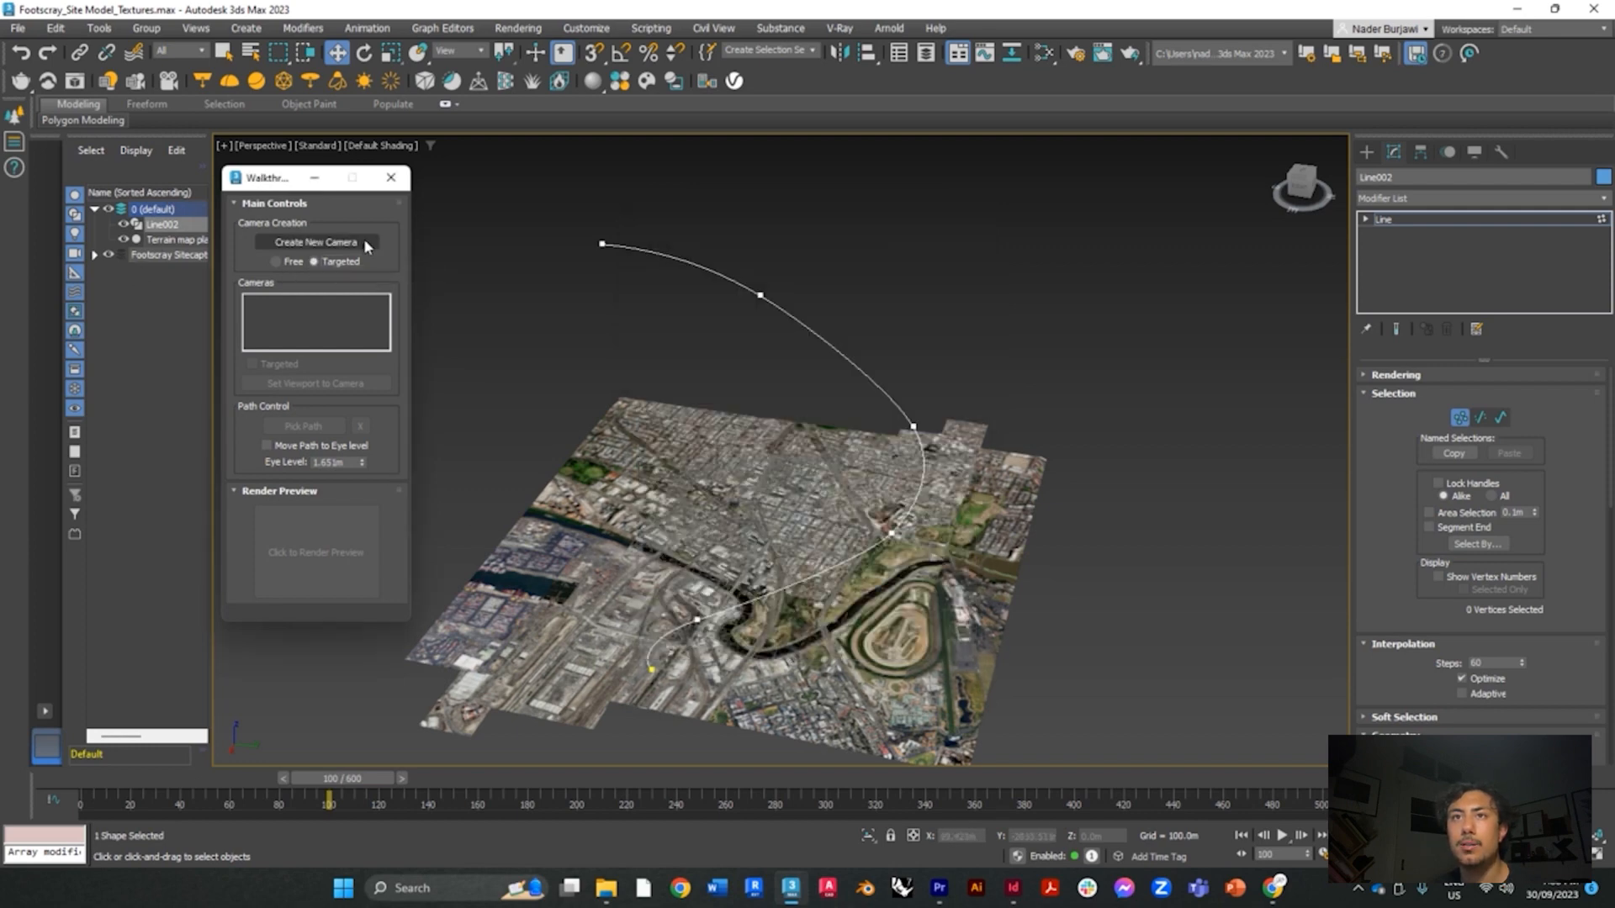
pyautogui.moveTo(316, 240)
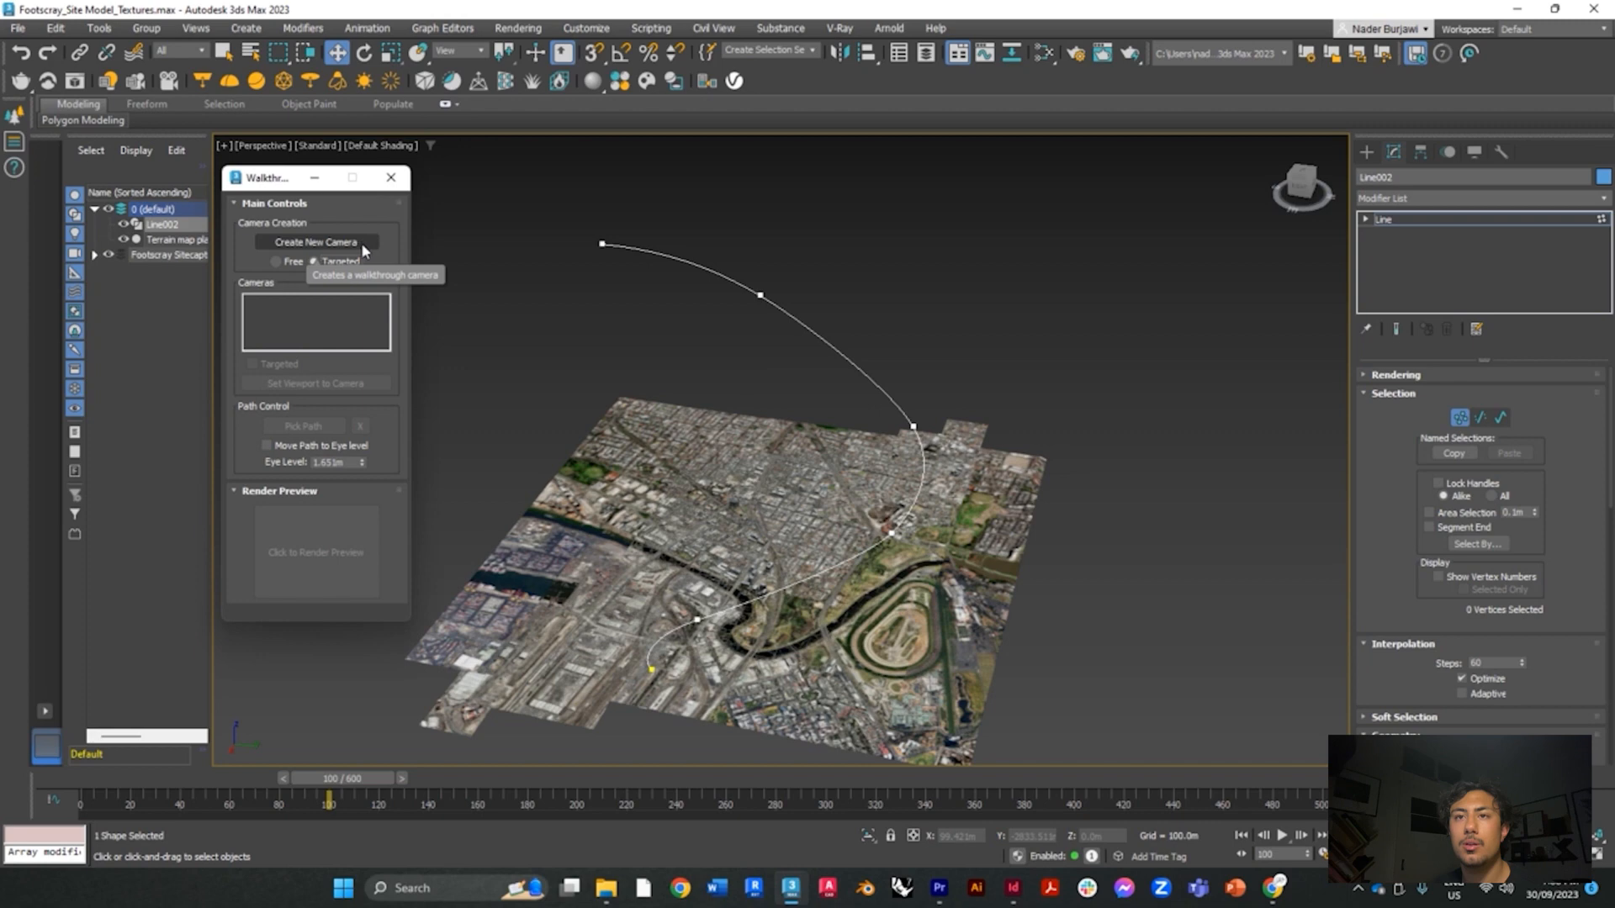
# Create Walkthrough_Cam001 as a targeted camera on path Line002 and scrub it along the path
pyautogui.click(315, 240)
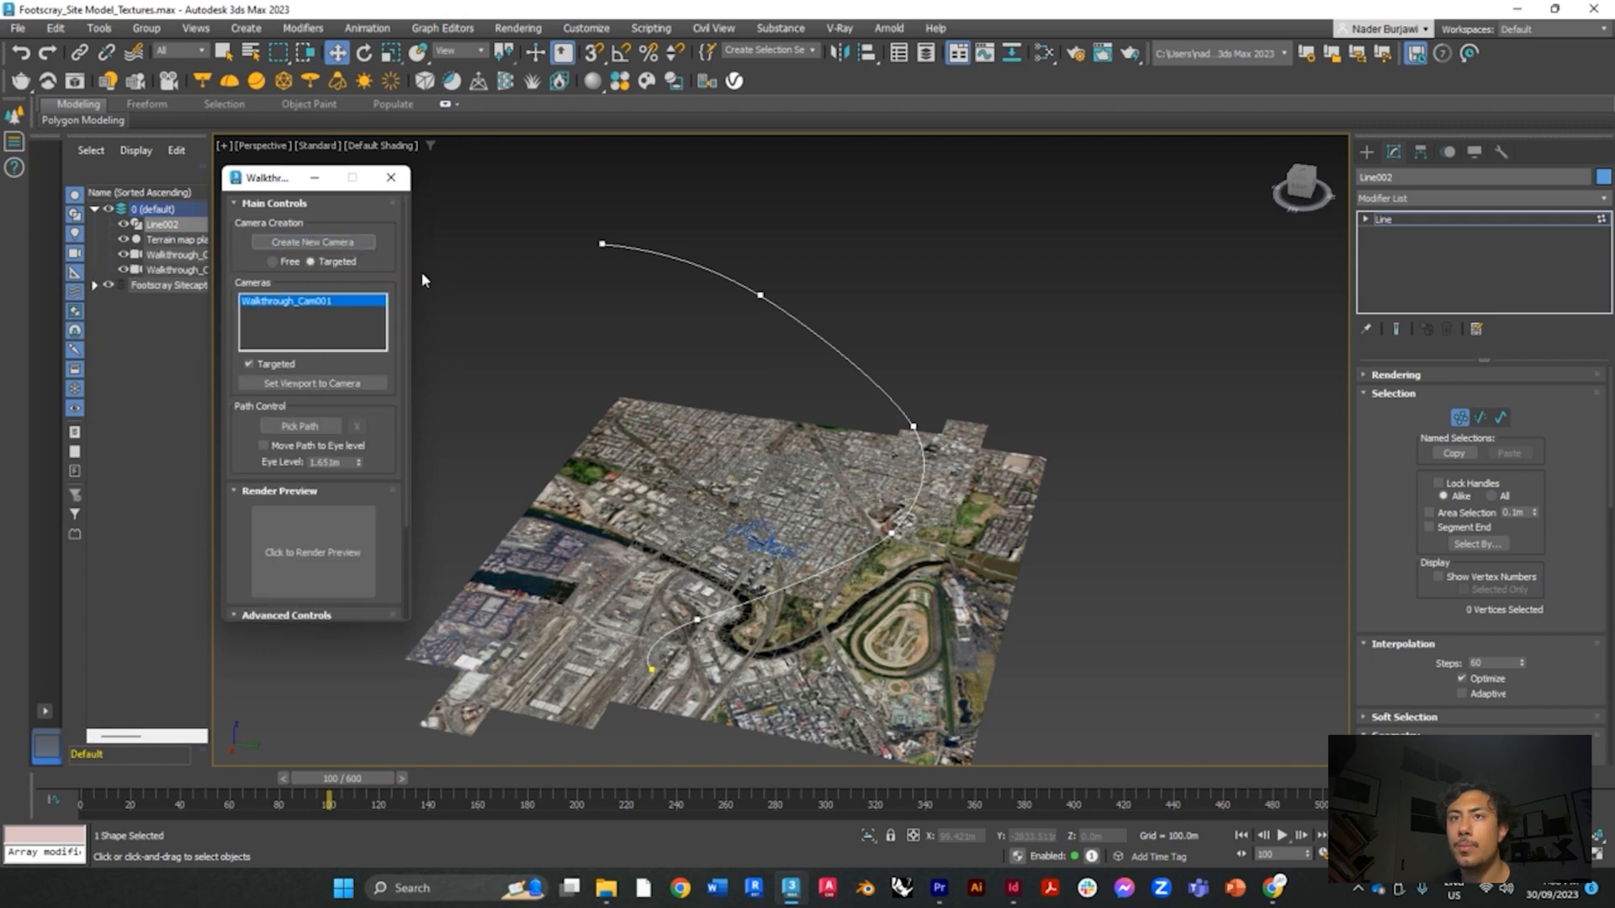
pyautogui.moveTo(299, 425)
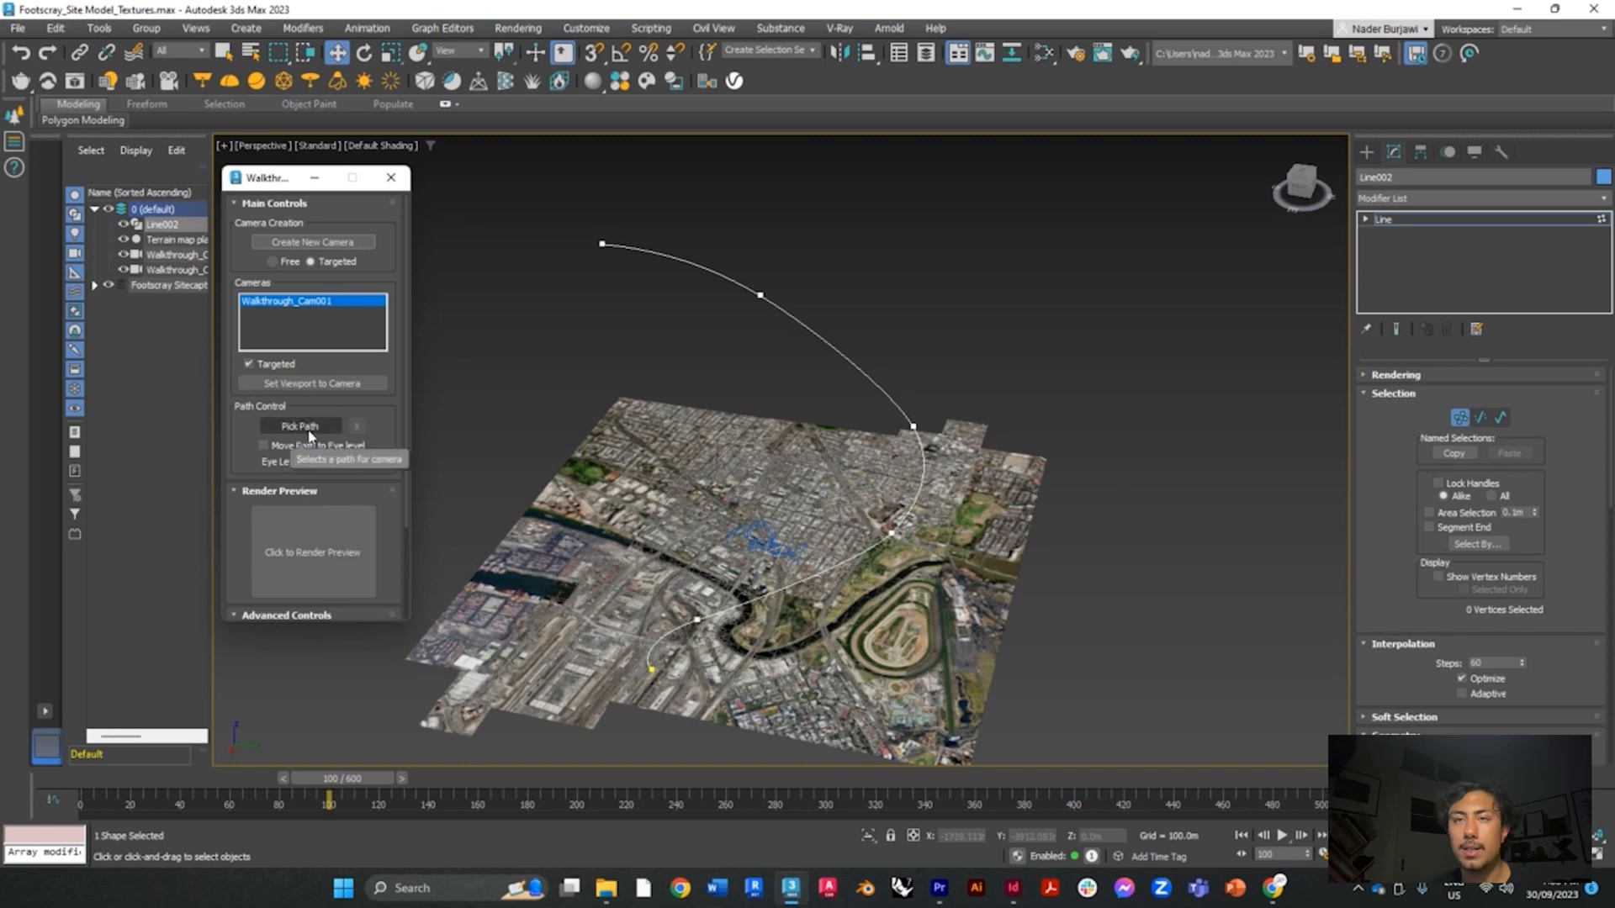
pyautogui.click(299, 425)
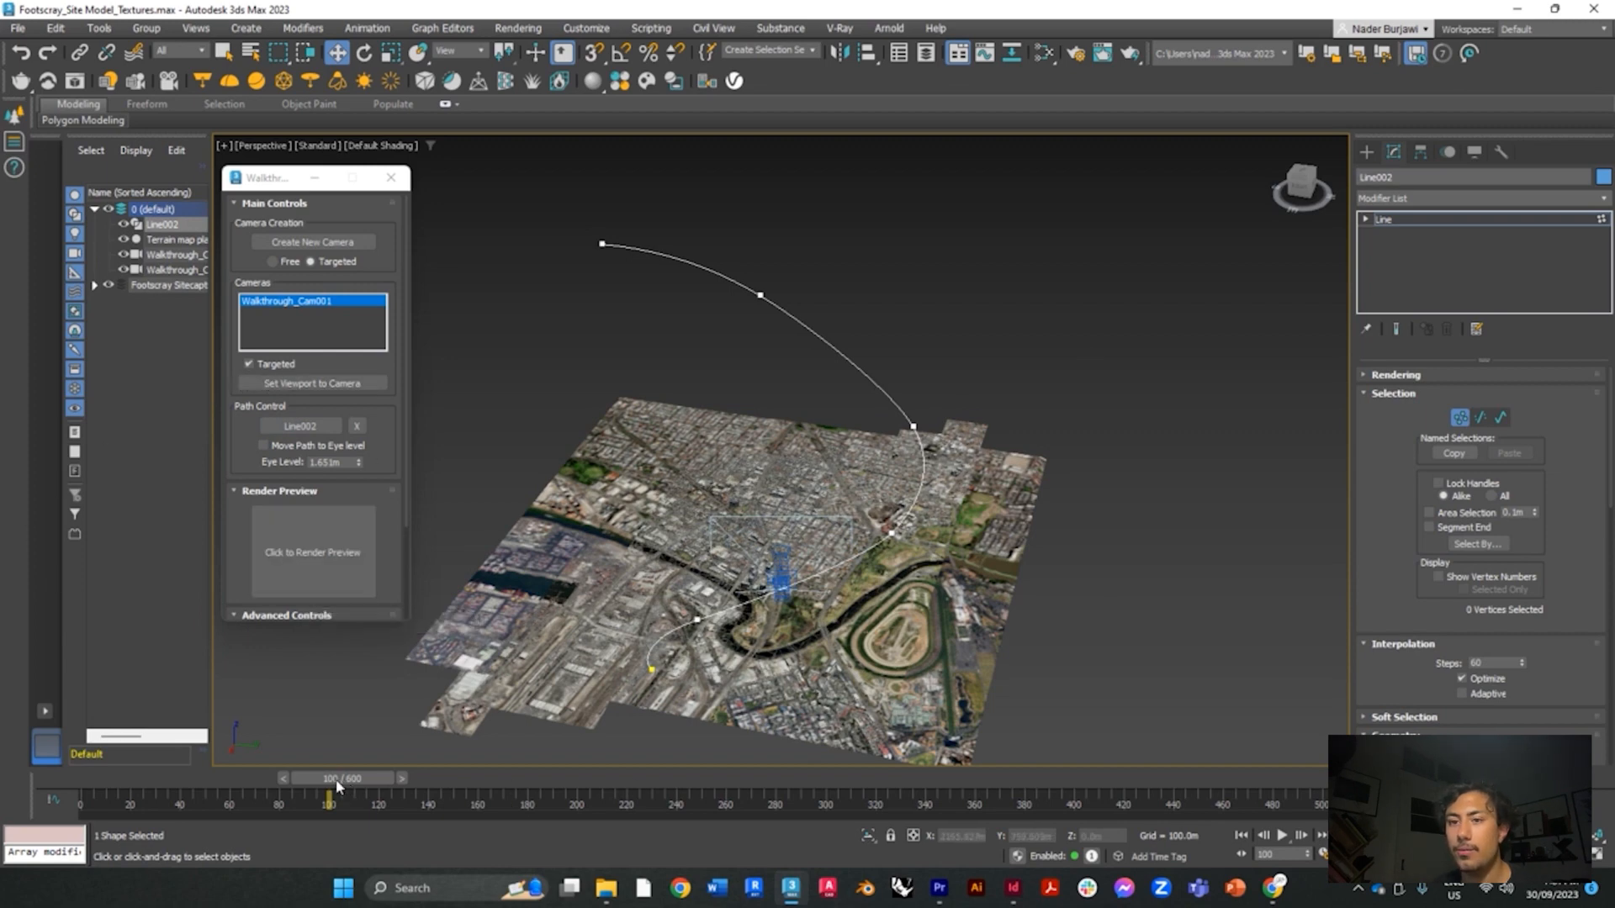
pyautogui.moveTo(330, 792); pyautogui.dragTo(546, 792)
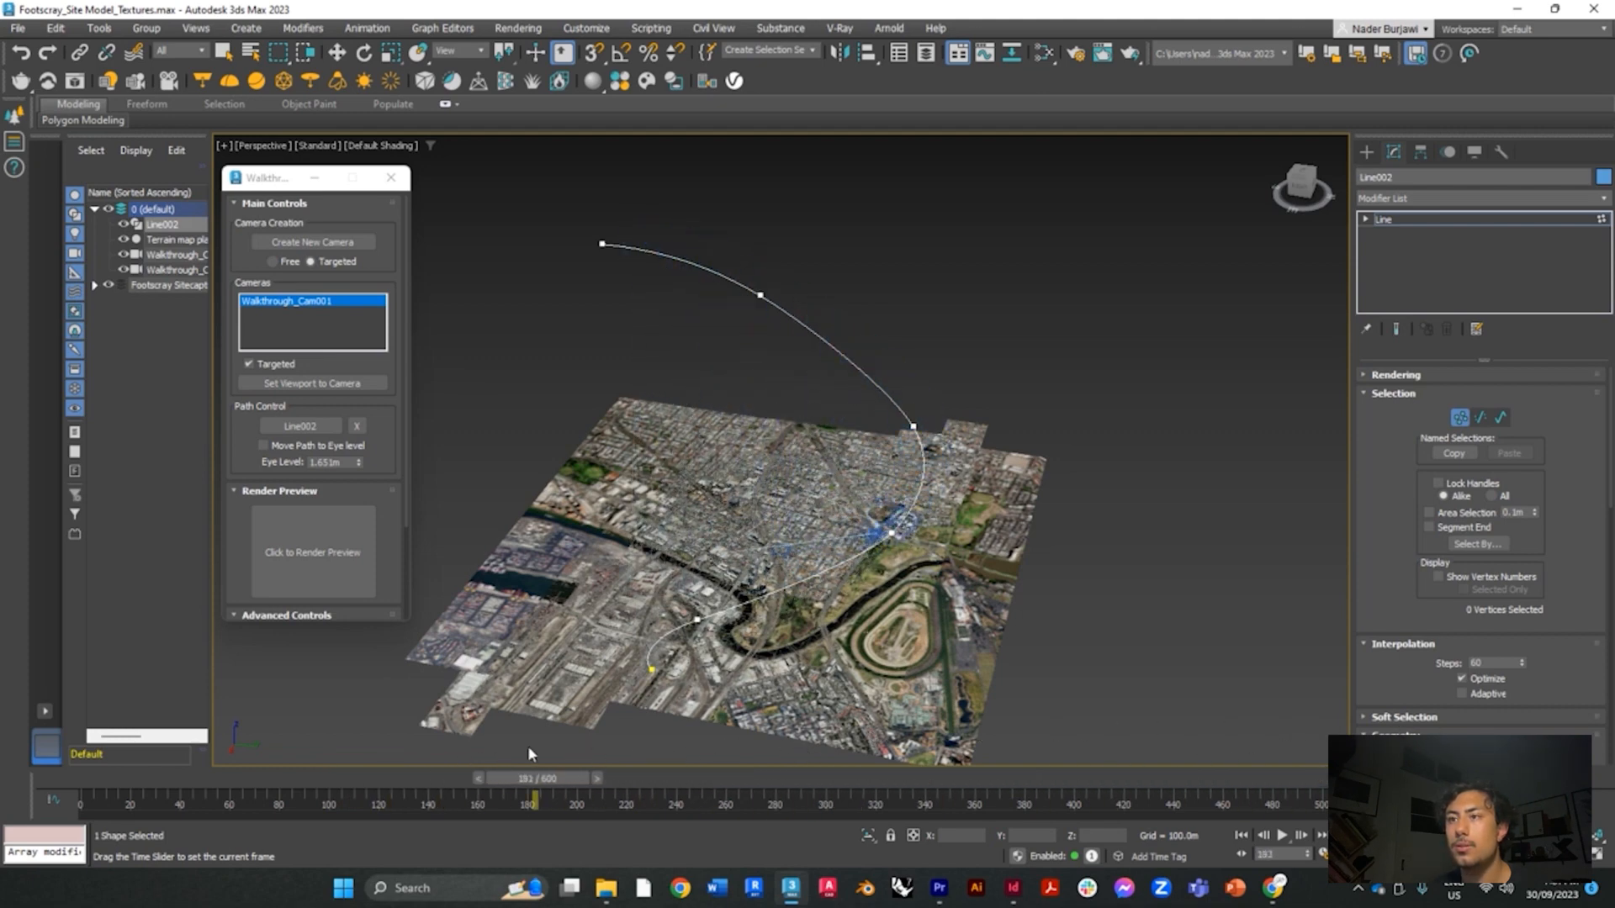
pyautogui.moveTo(530, 777); pyautogui.dragTo(154, 777)
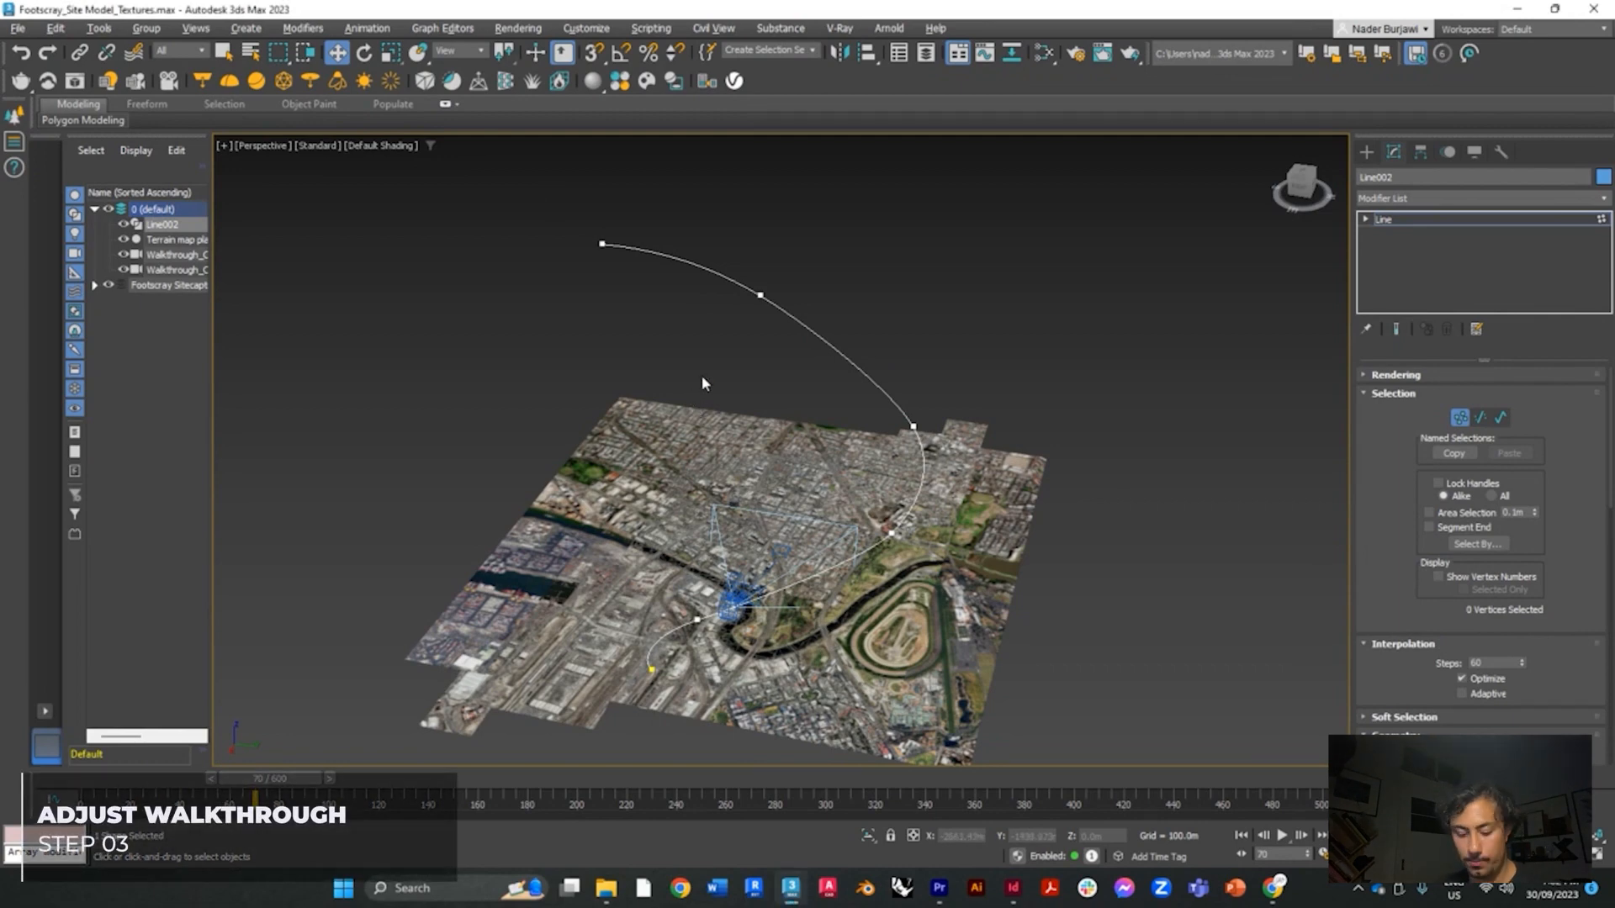
# Restore the quad layout and set the lower-left viewport to look through Walkthrough_Cam001
pyautogui.press('Alt+W')
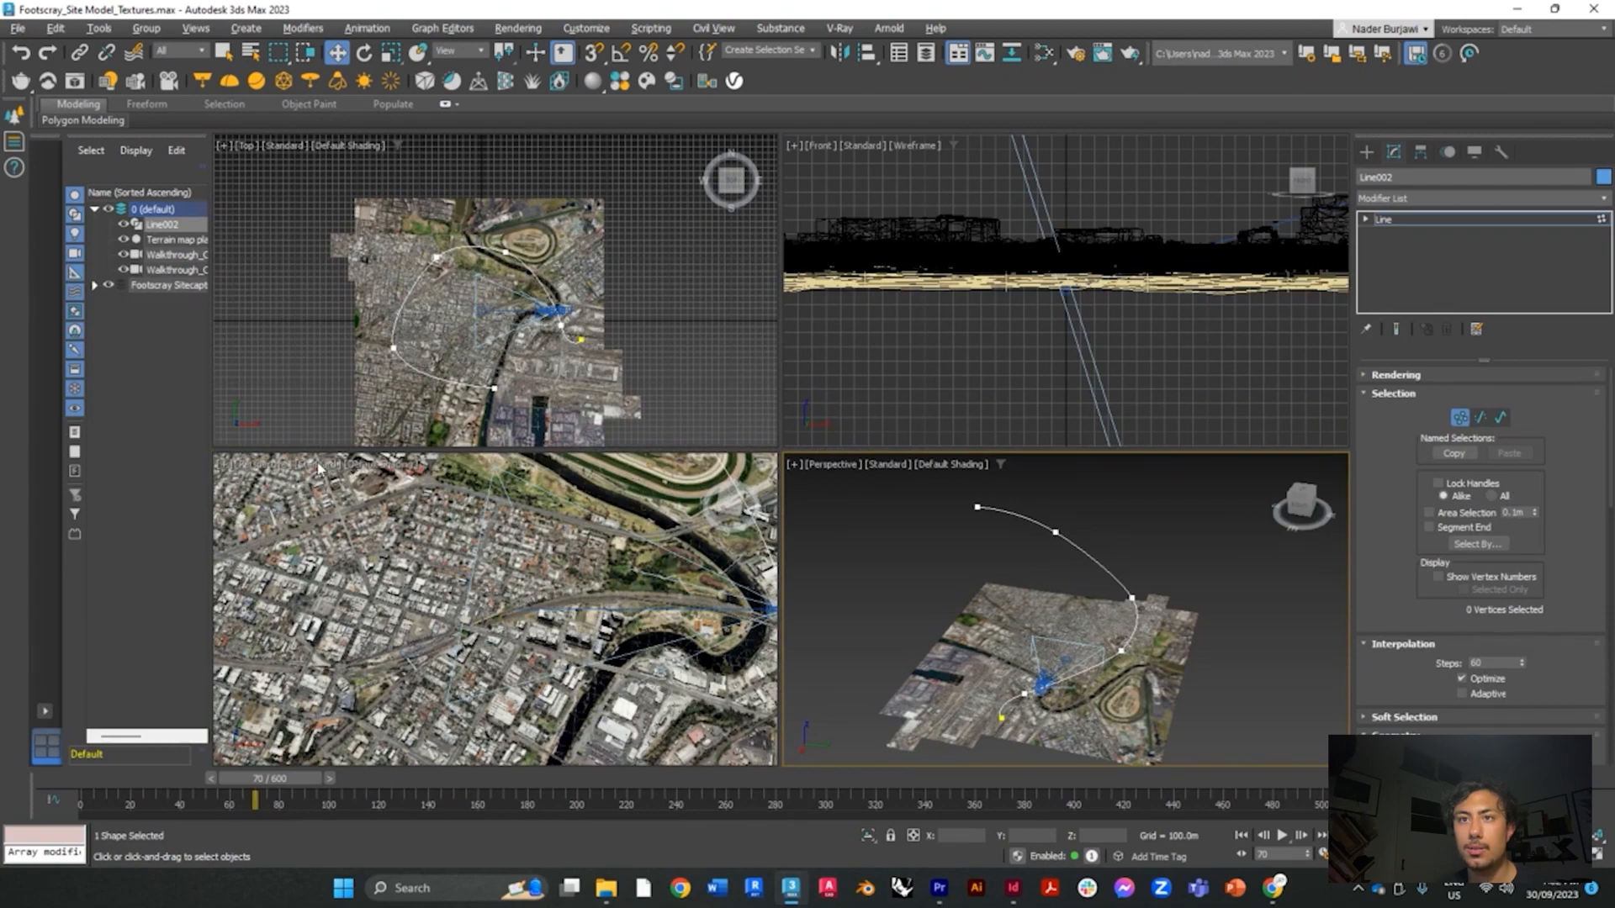
pyautogui.rightClick(319, 464)
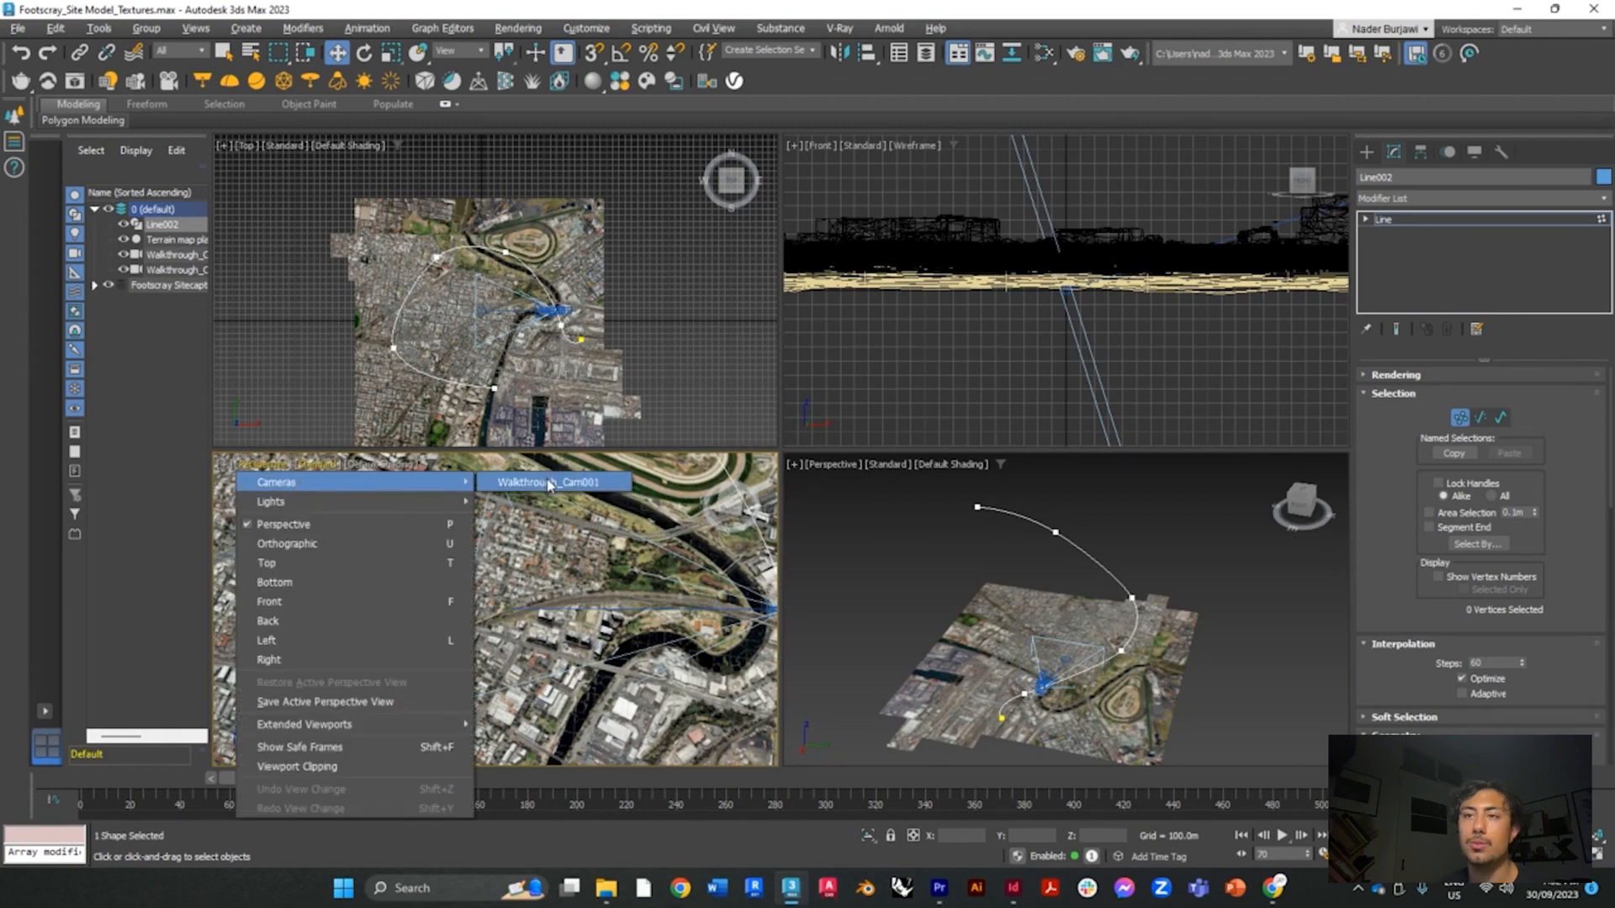
pyautogui.click(551, 483)
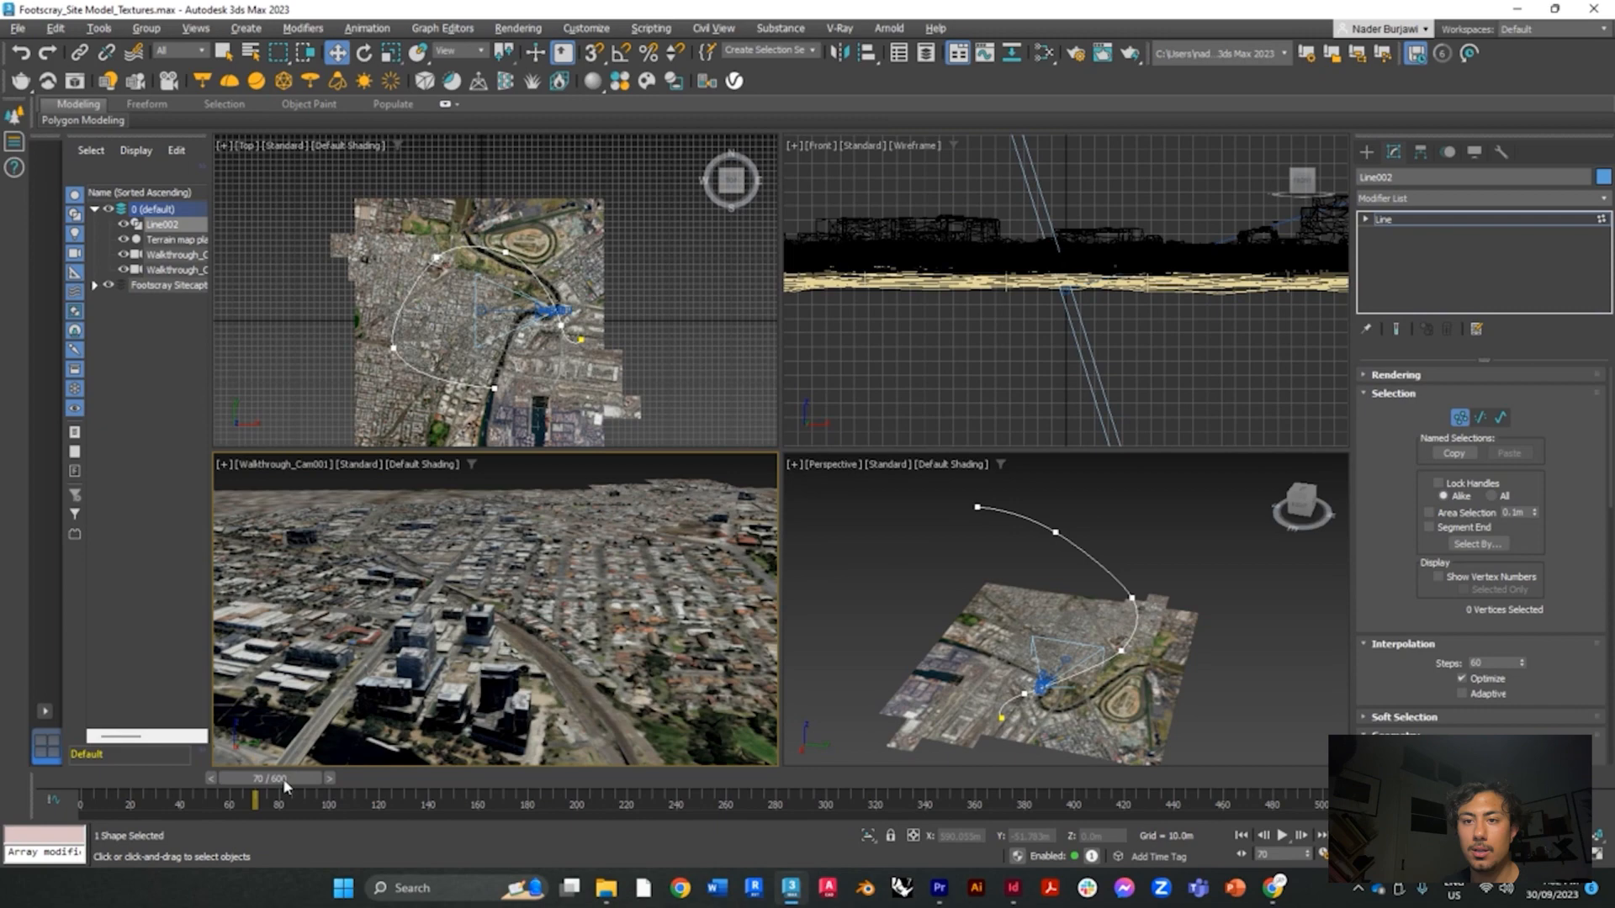
# Scrub the camera view from the start through frame 28 to near the path's end
pyautogui.moveTo(254, 797); pyautogui.dragTo(88, 797)
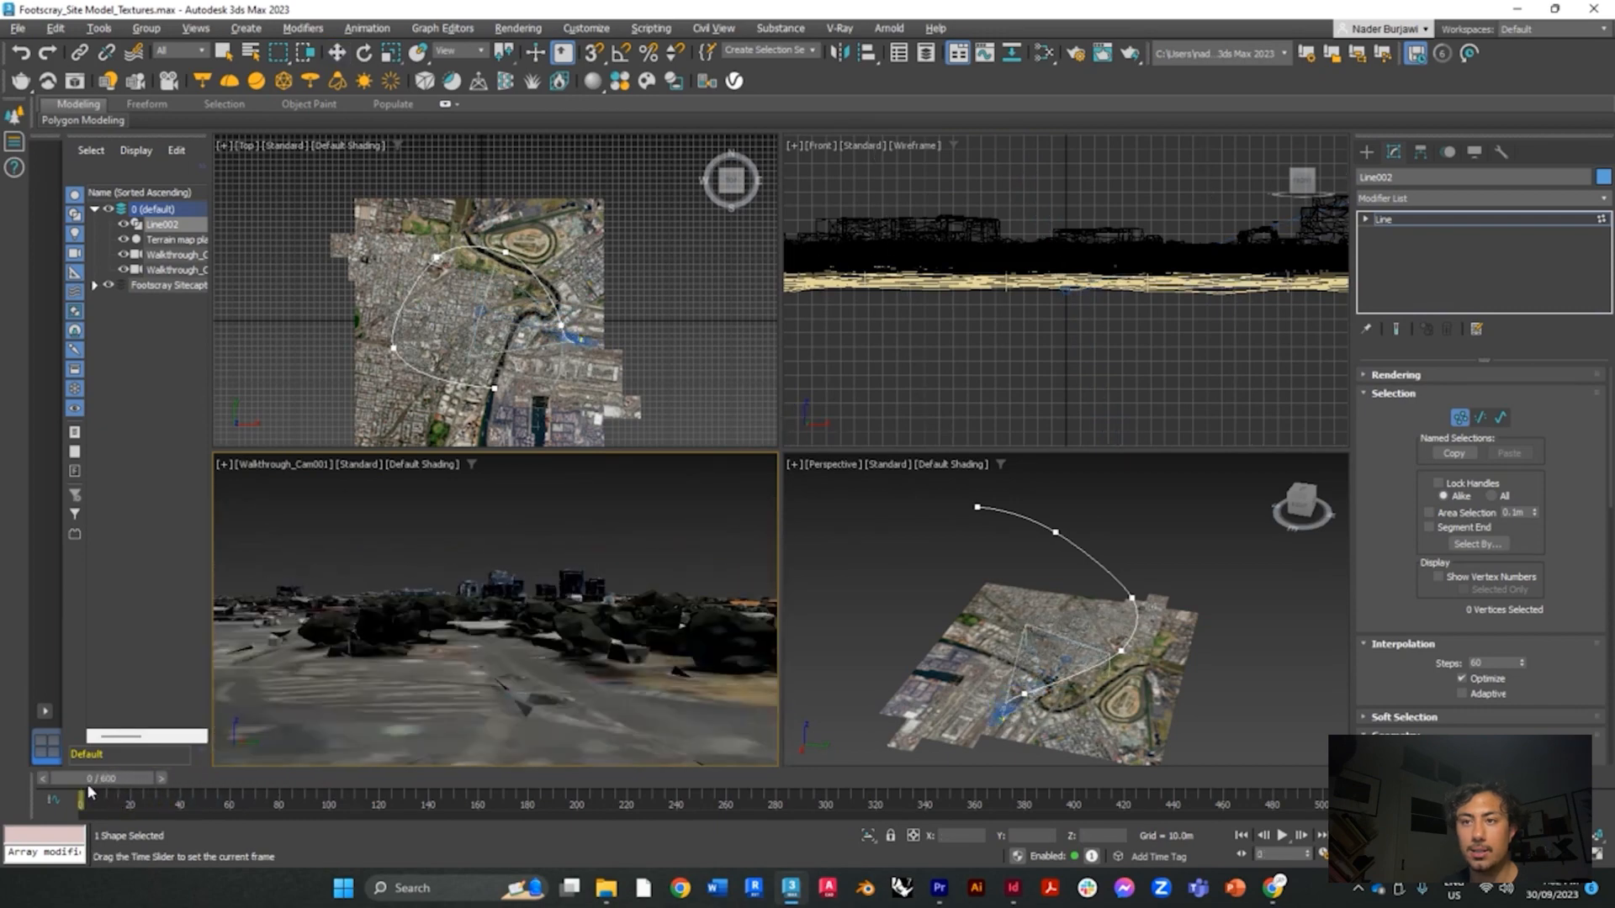
pyautogui.moveTo(81, 797); pyautogui.dragTo(173, 797)
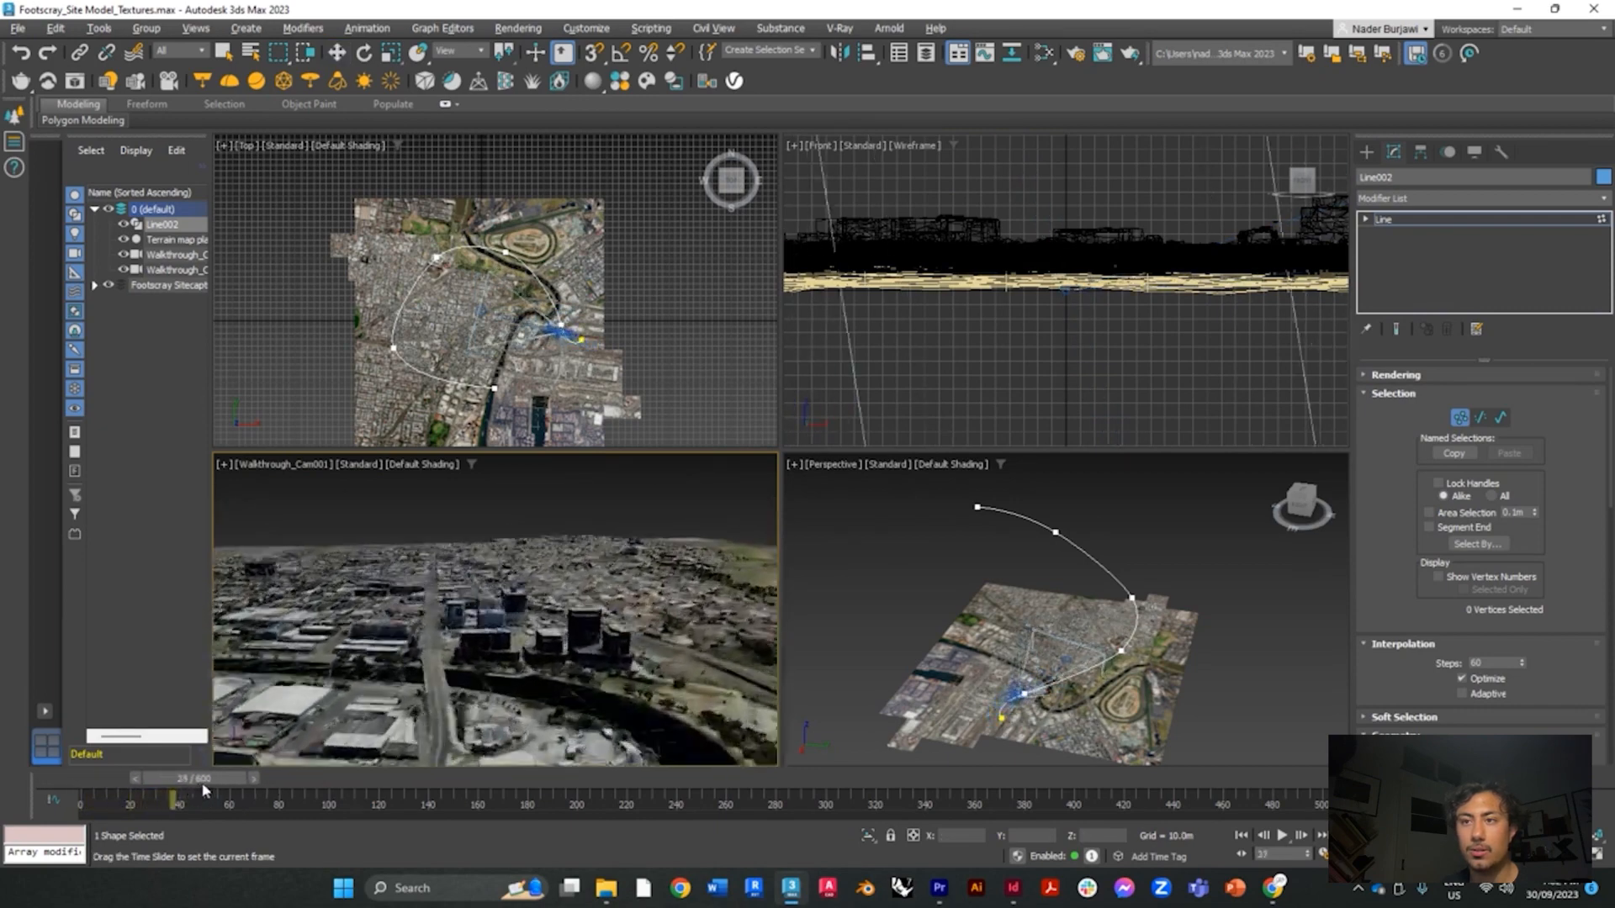
pyautogui.moveTo(174, 797); pyautogui.dragTo(484, 797)
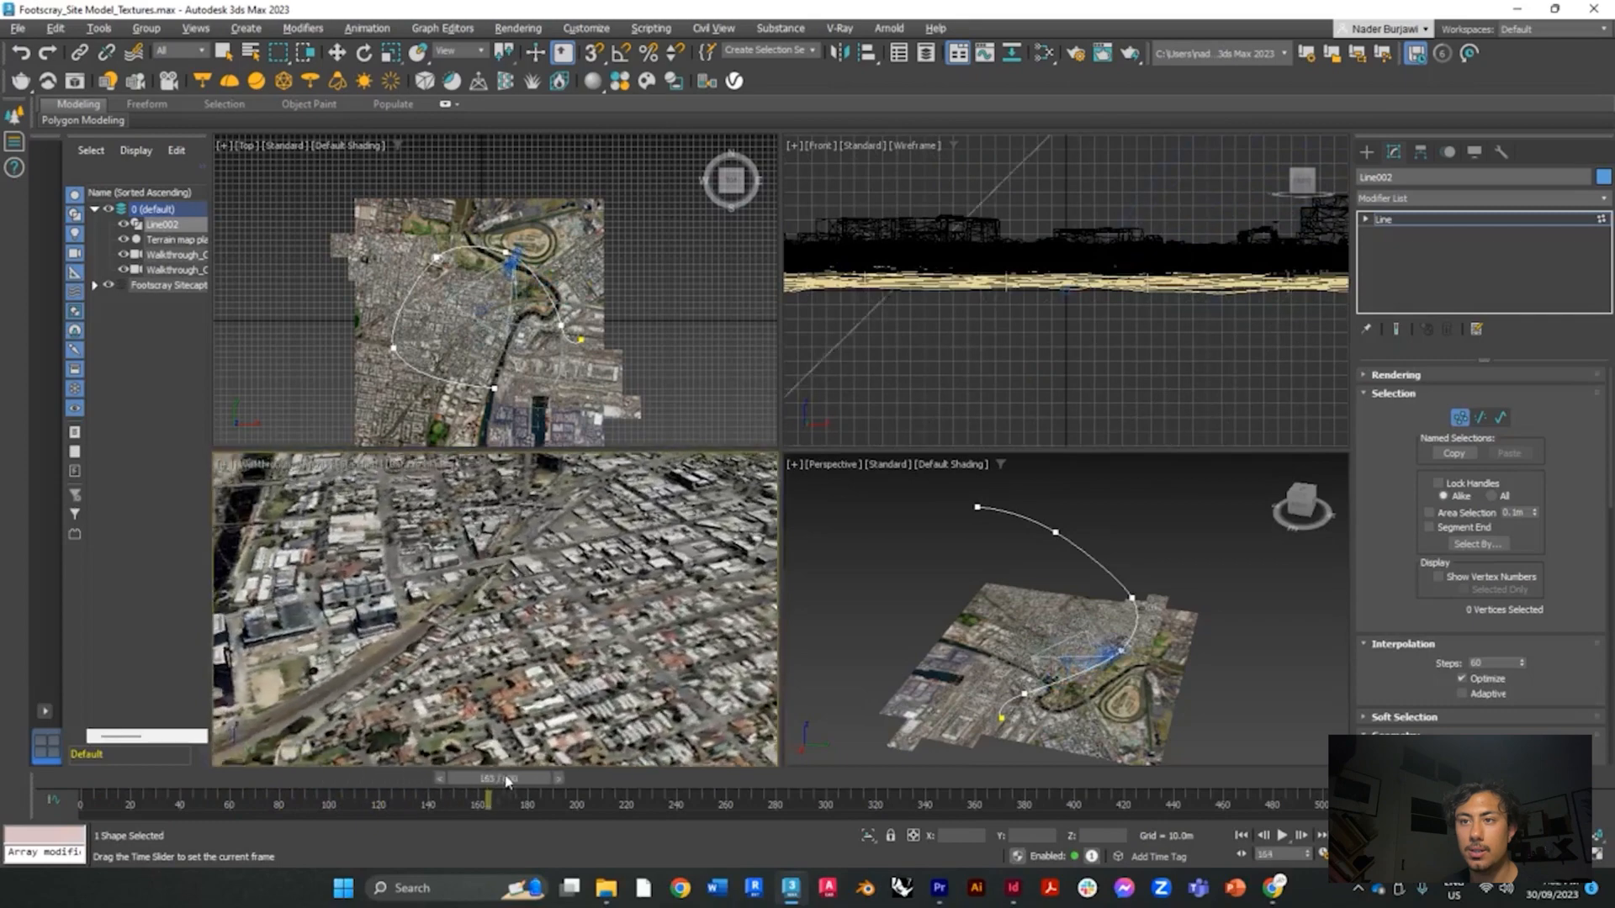
pyautogui.moveTo(485, 797); pyautogui.dragTo(747, 797)
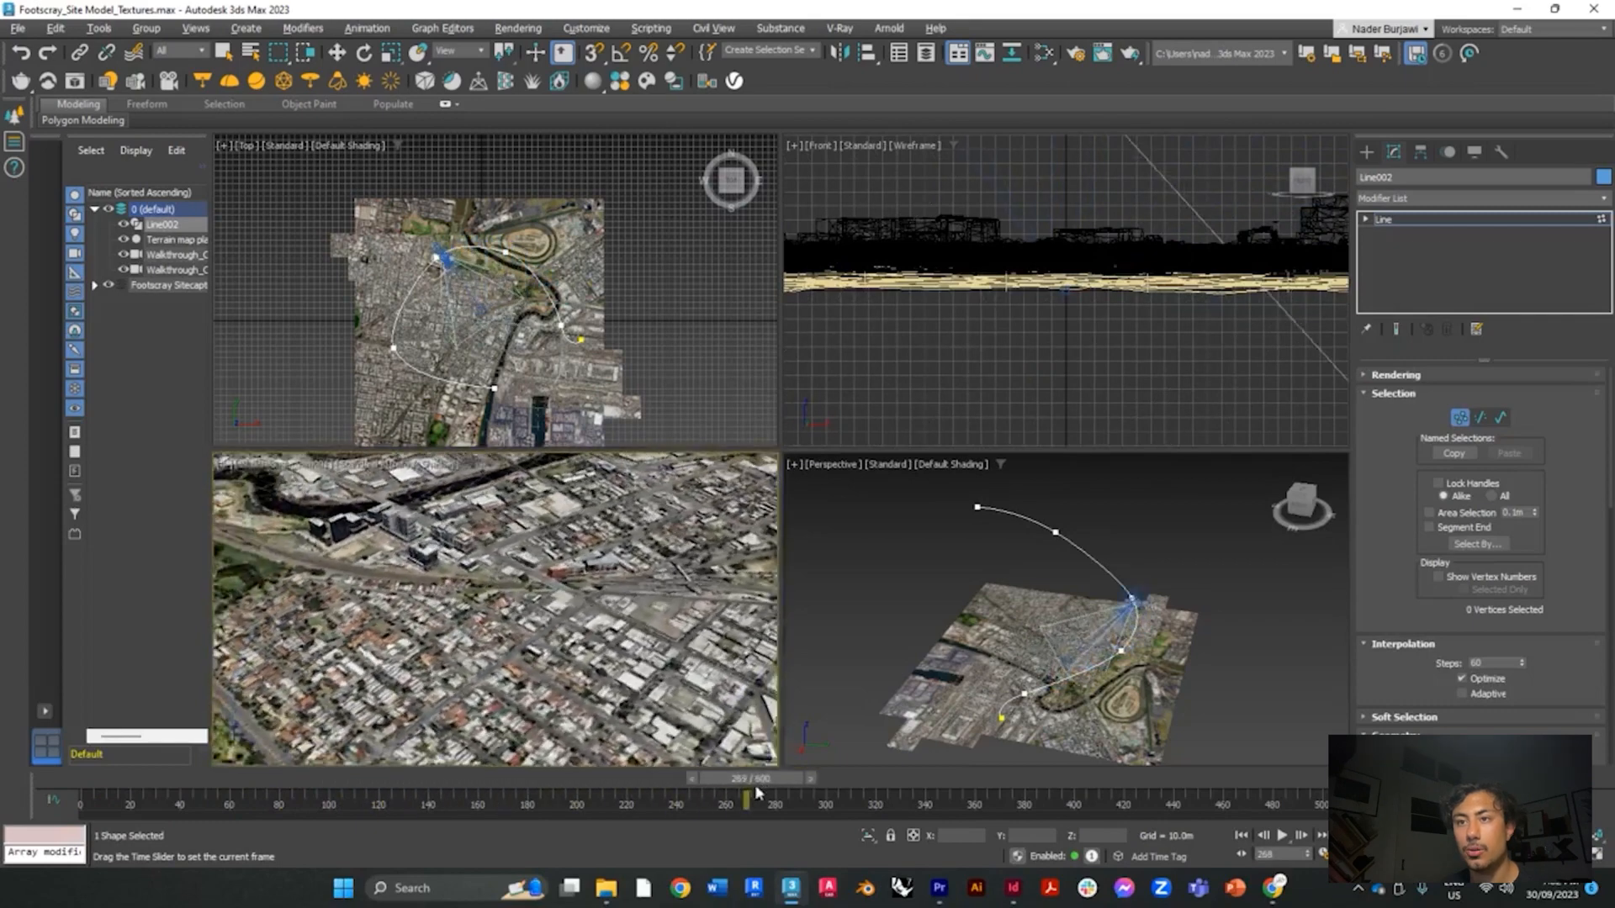
pyautogui.moveTo(747, 802); pyautogui.dragTo(962, 802)
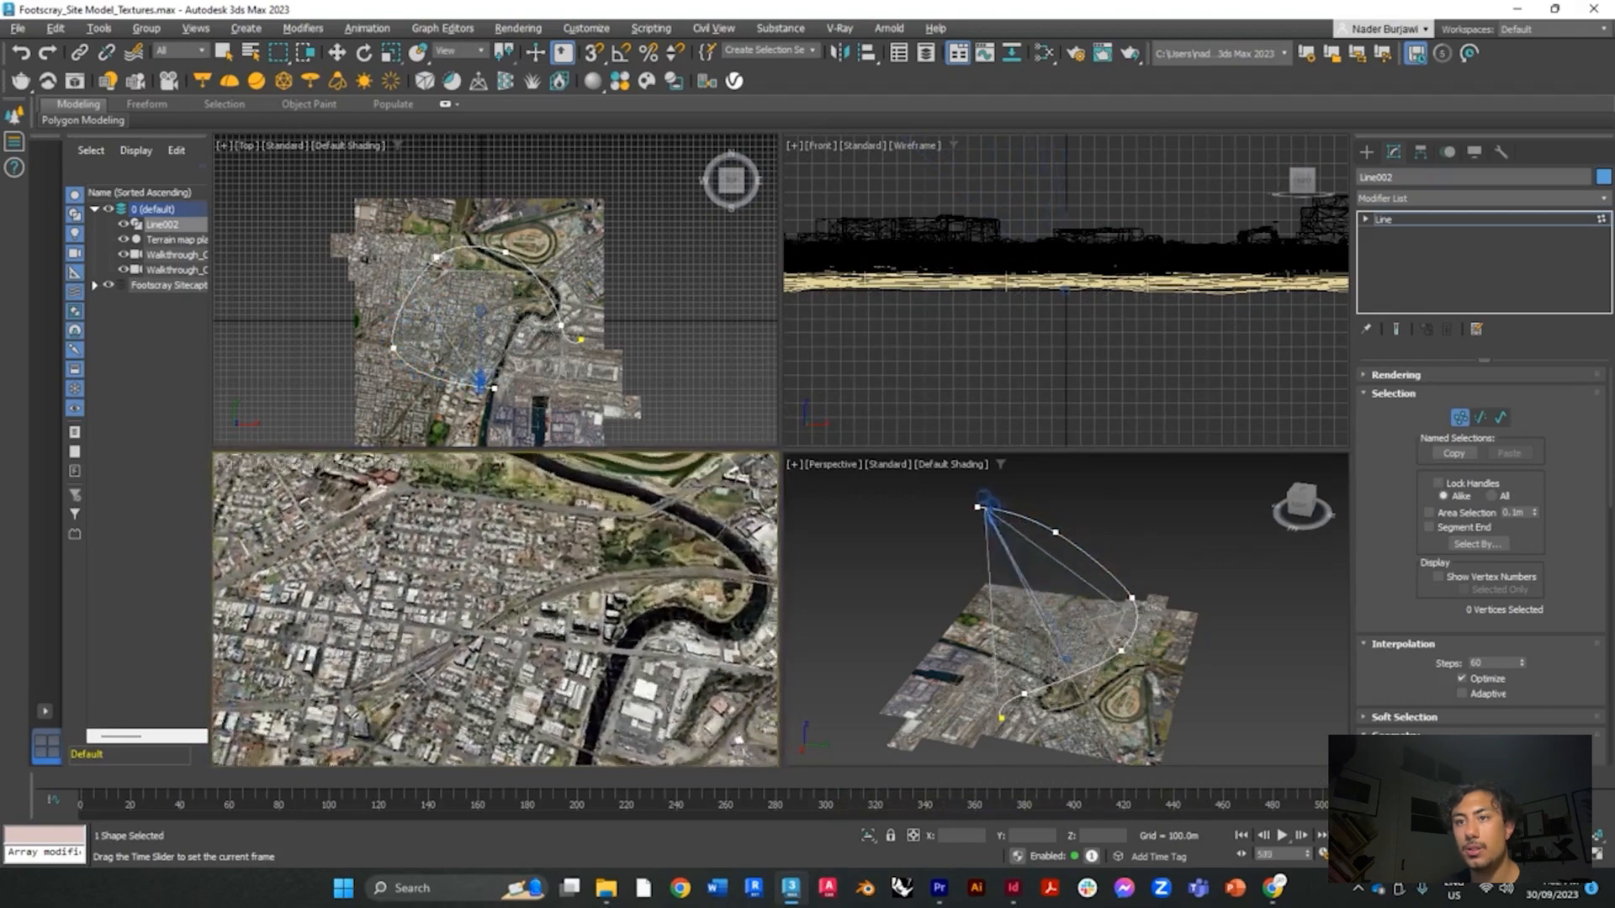
# Move a Line002 vertex to reroute the path, then scrub to check the camera's motion
pyautogui.moveTo(1266, 804); pyautogui.dragTo(1281, 804)
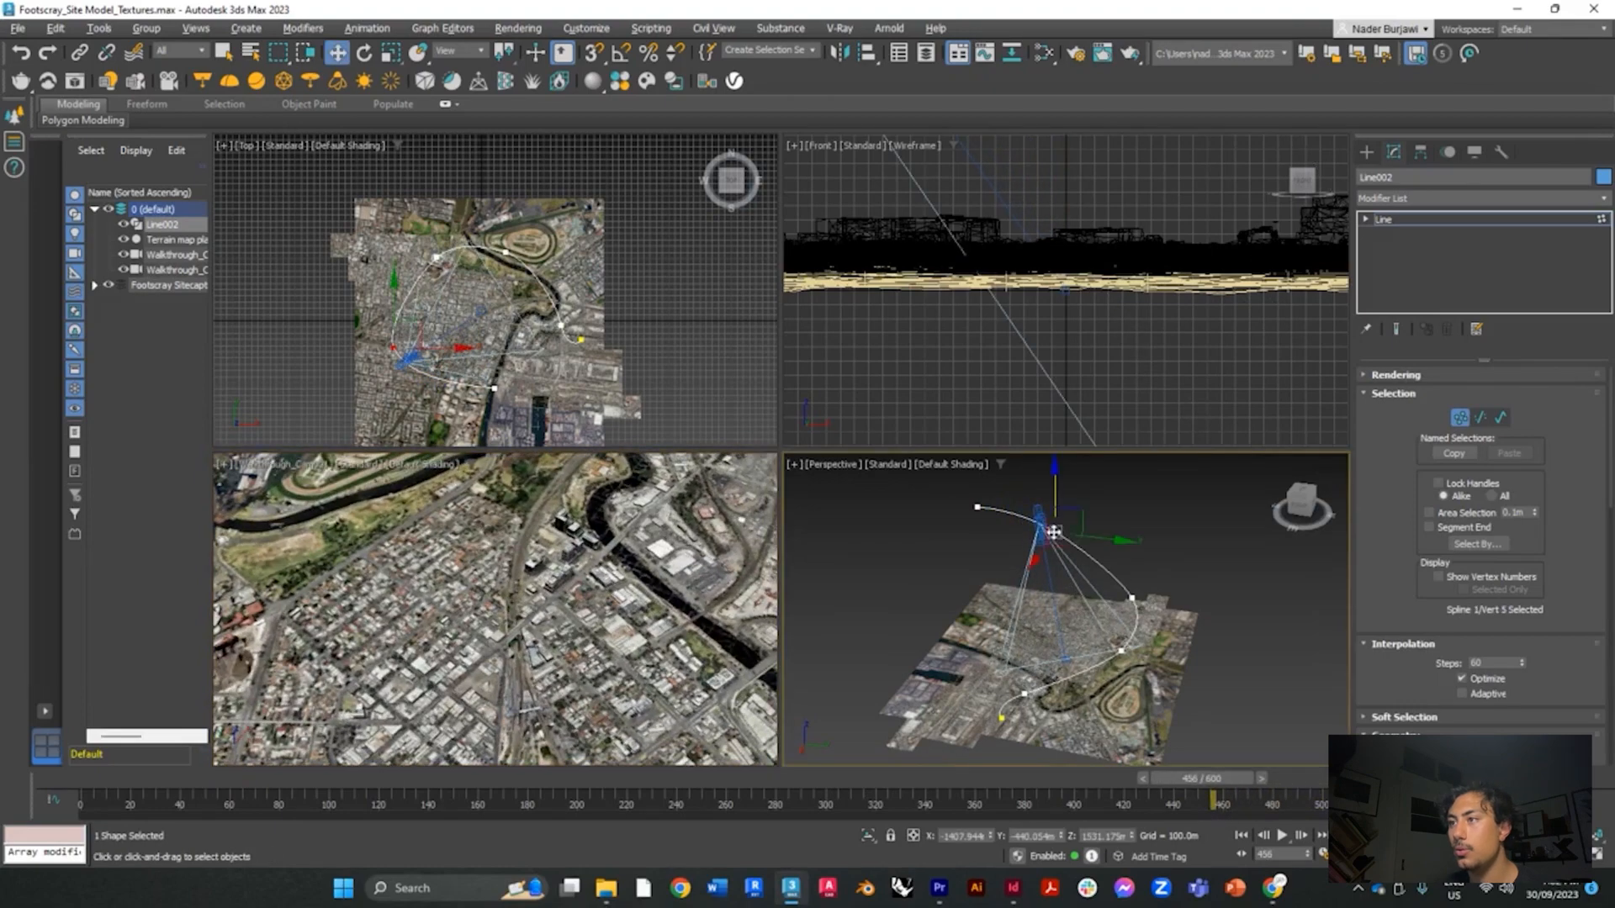
pyautogui.moveTo(1052, 473)
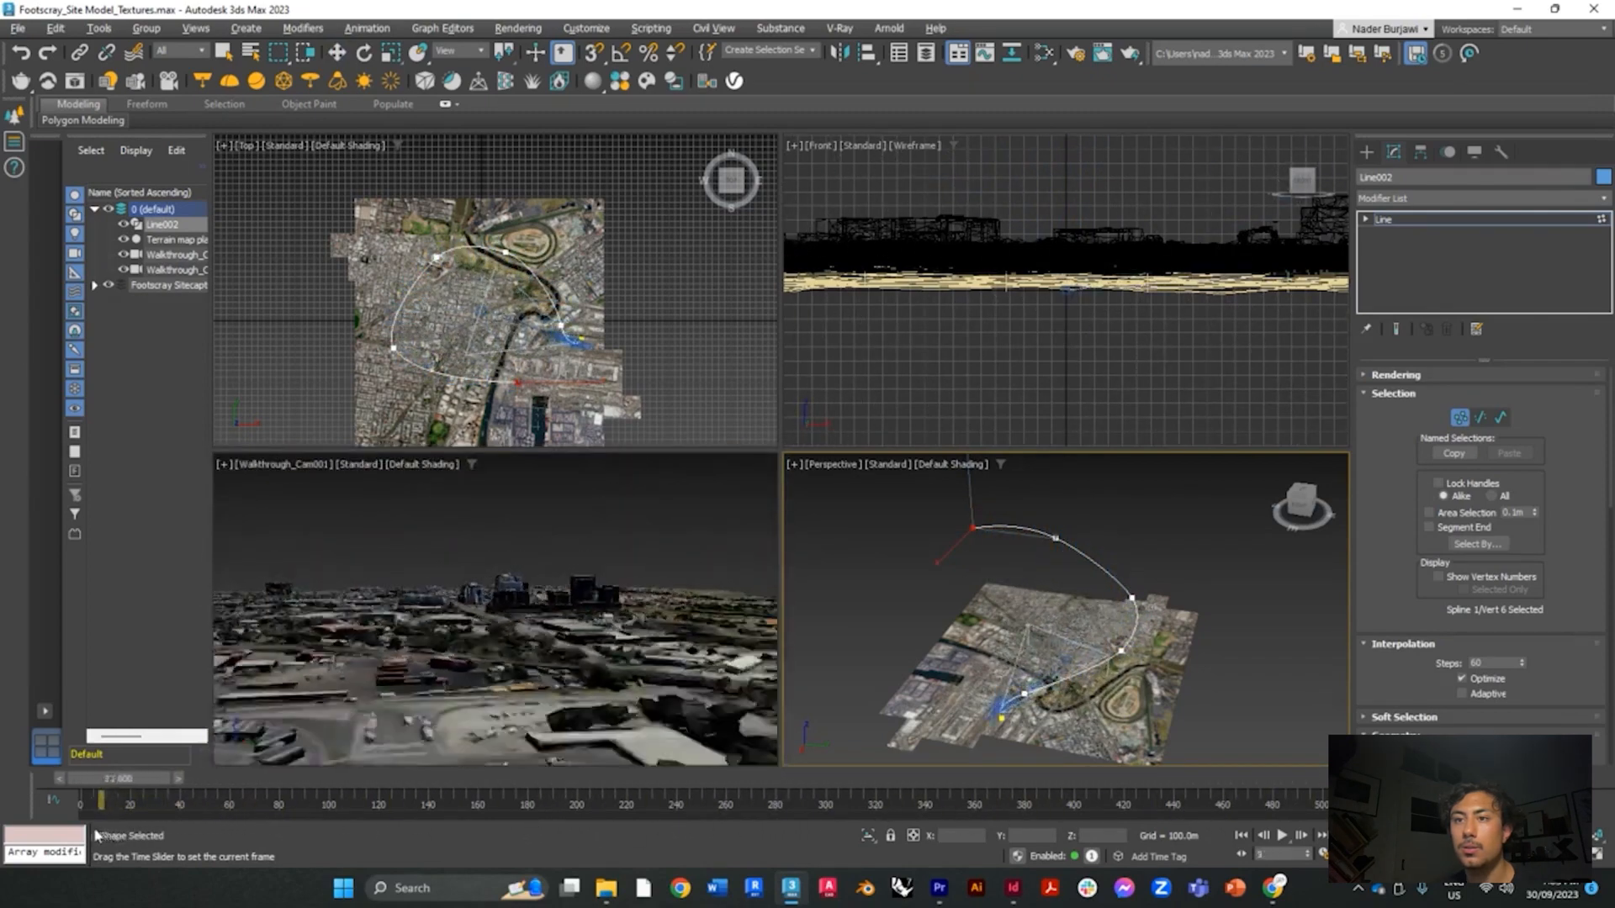
pyautogui.moveTo(97, 801); pyautogui.dragTo(513, 801)
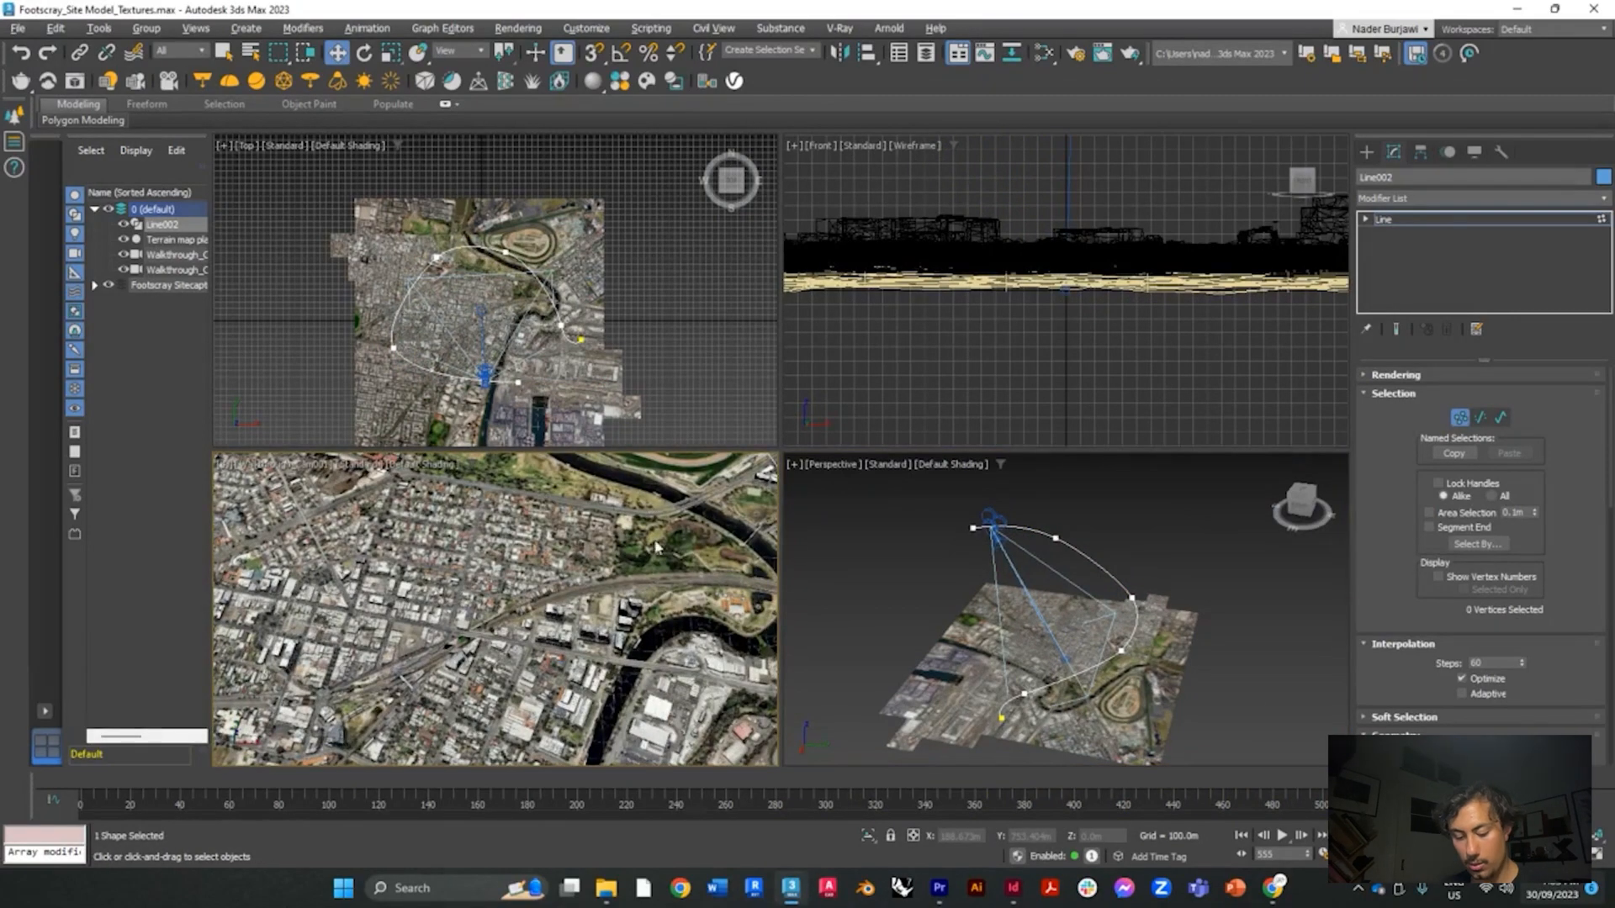
# Maximize the camera viewport and play, then stop, the flythrough animation
pyautogui.press('alt+w')
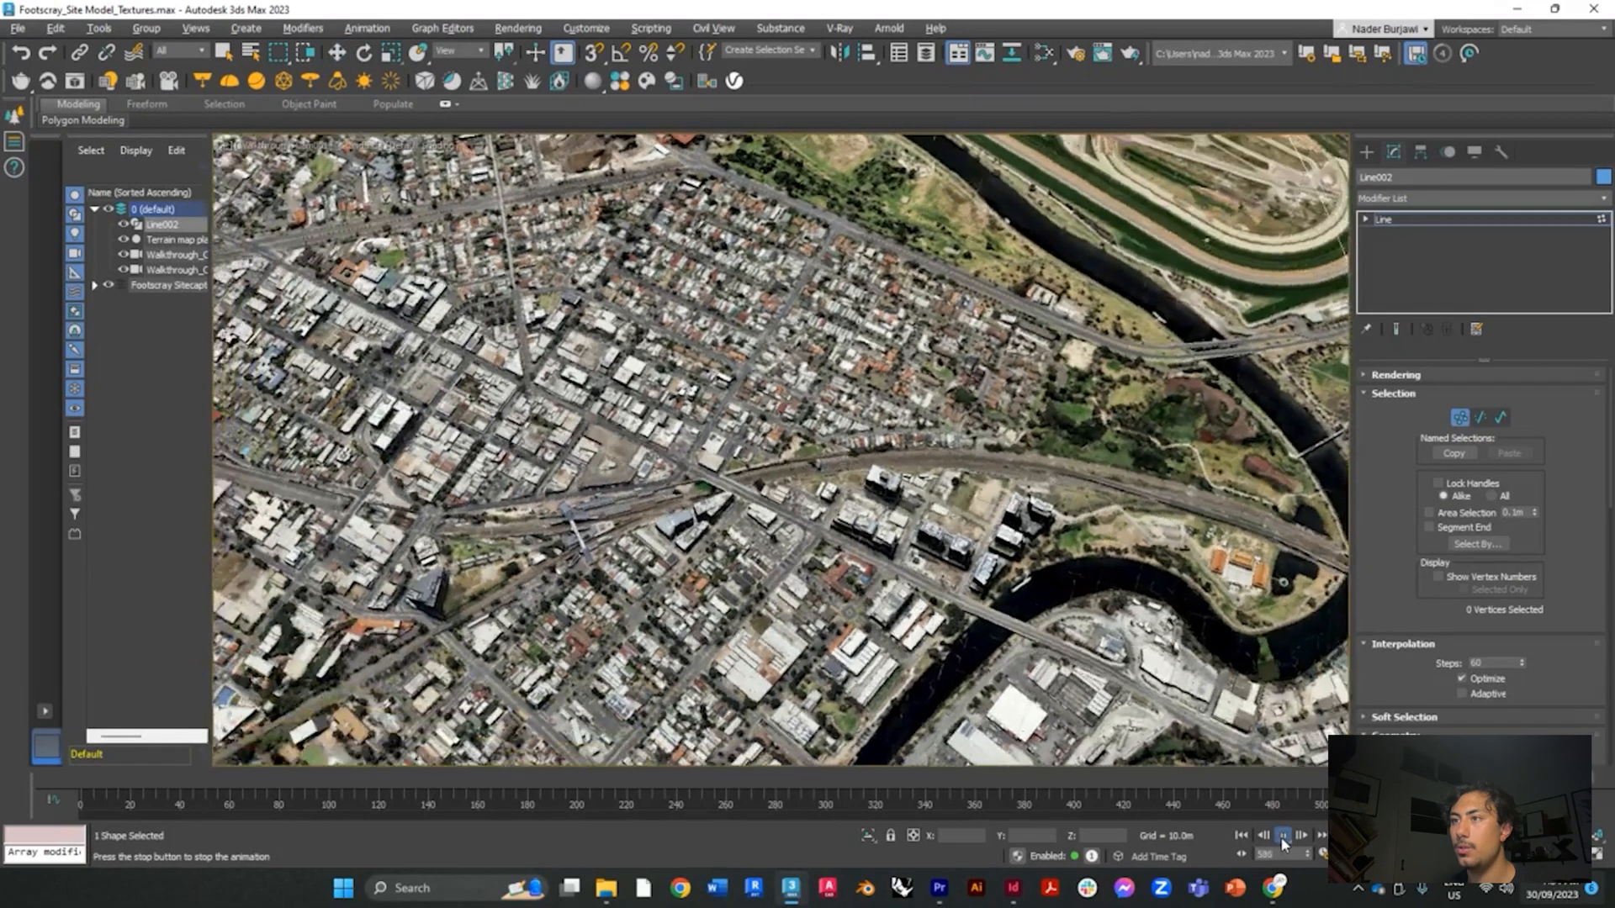
pyautogui.click(1281, 835)
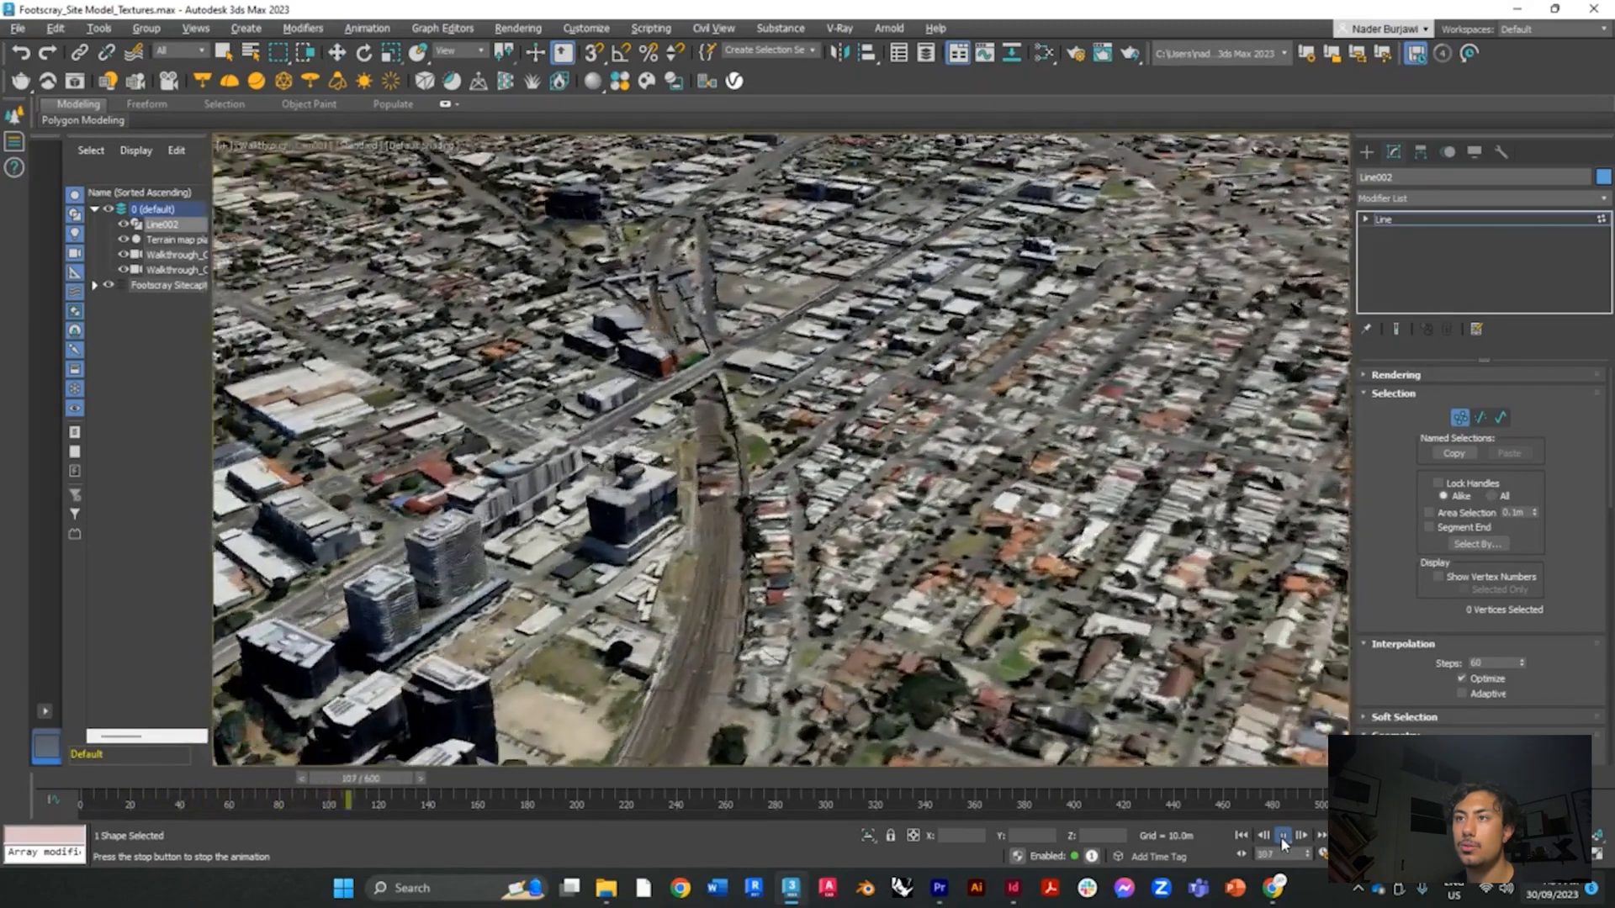
pyautogui.click(1283, 843)
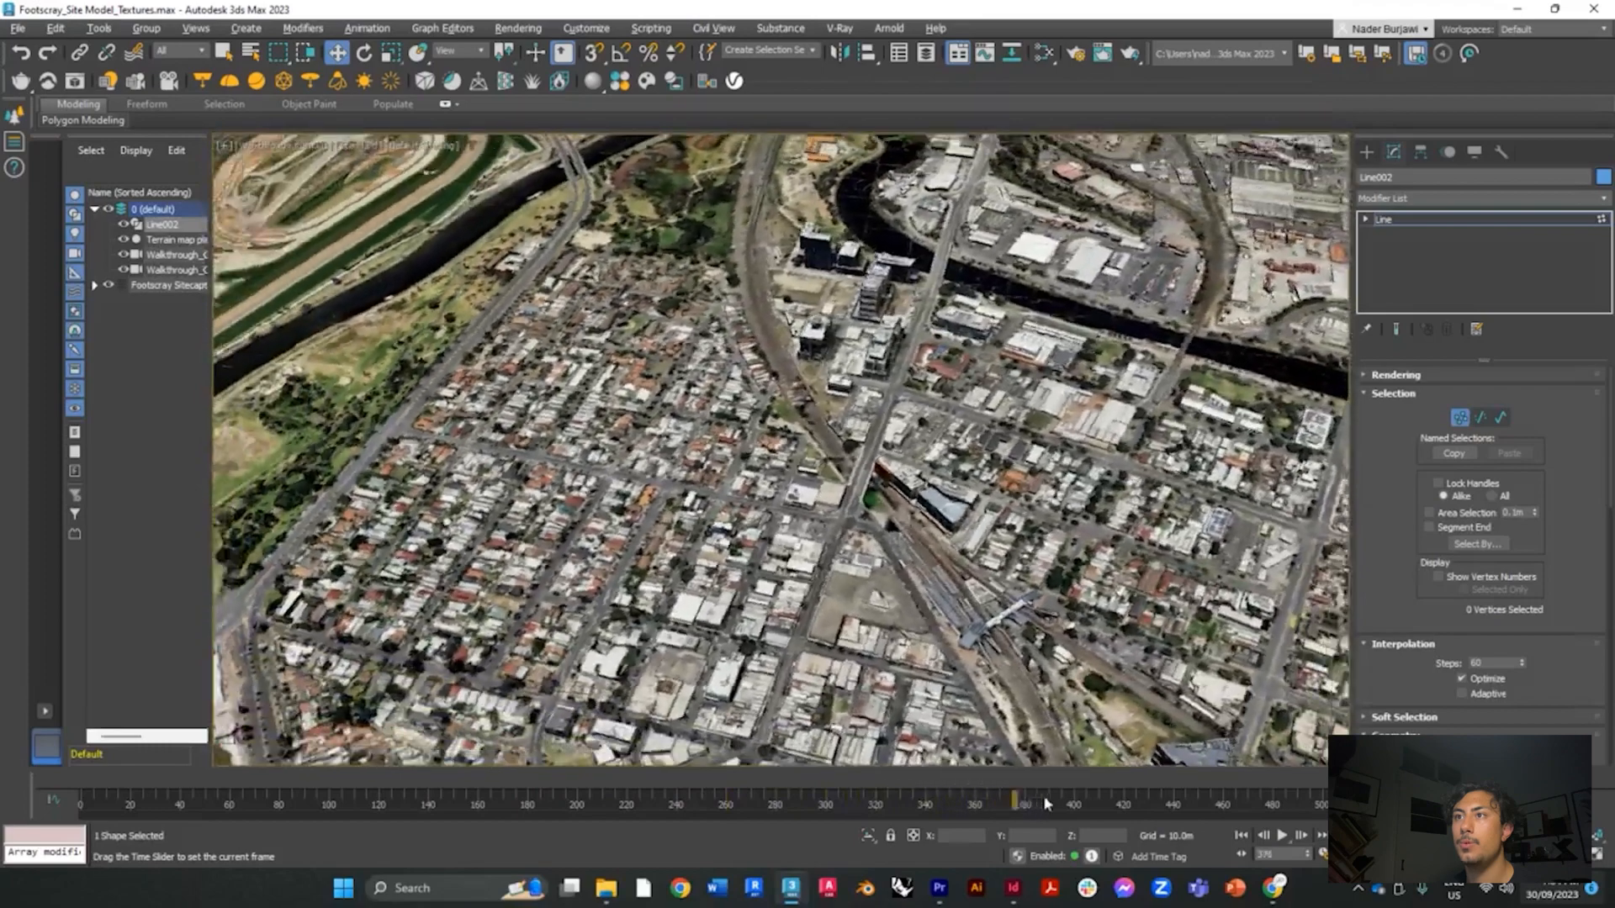
# Scrub through later and earlier frames, ending around frame 288
pyautogui.moveTo(1014, 802); pyautogui.dragTo(1106, 802)
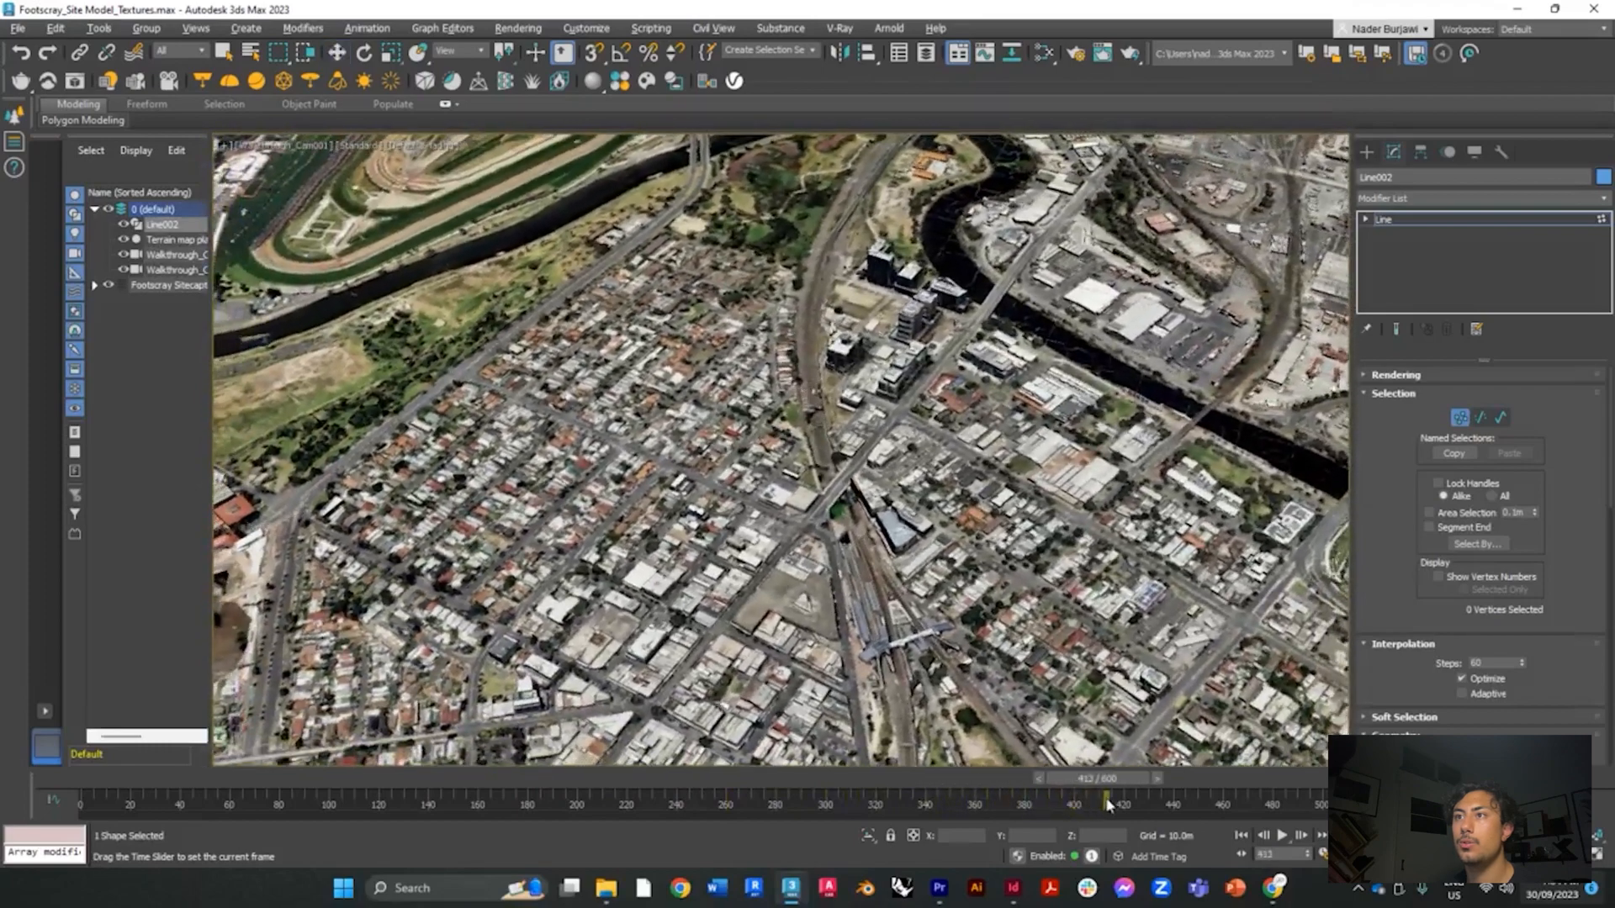
pyautogui.moveTo(1106, 802); pyautogui.dragTo(747, 803)
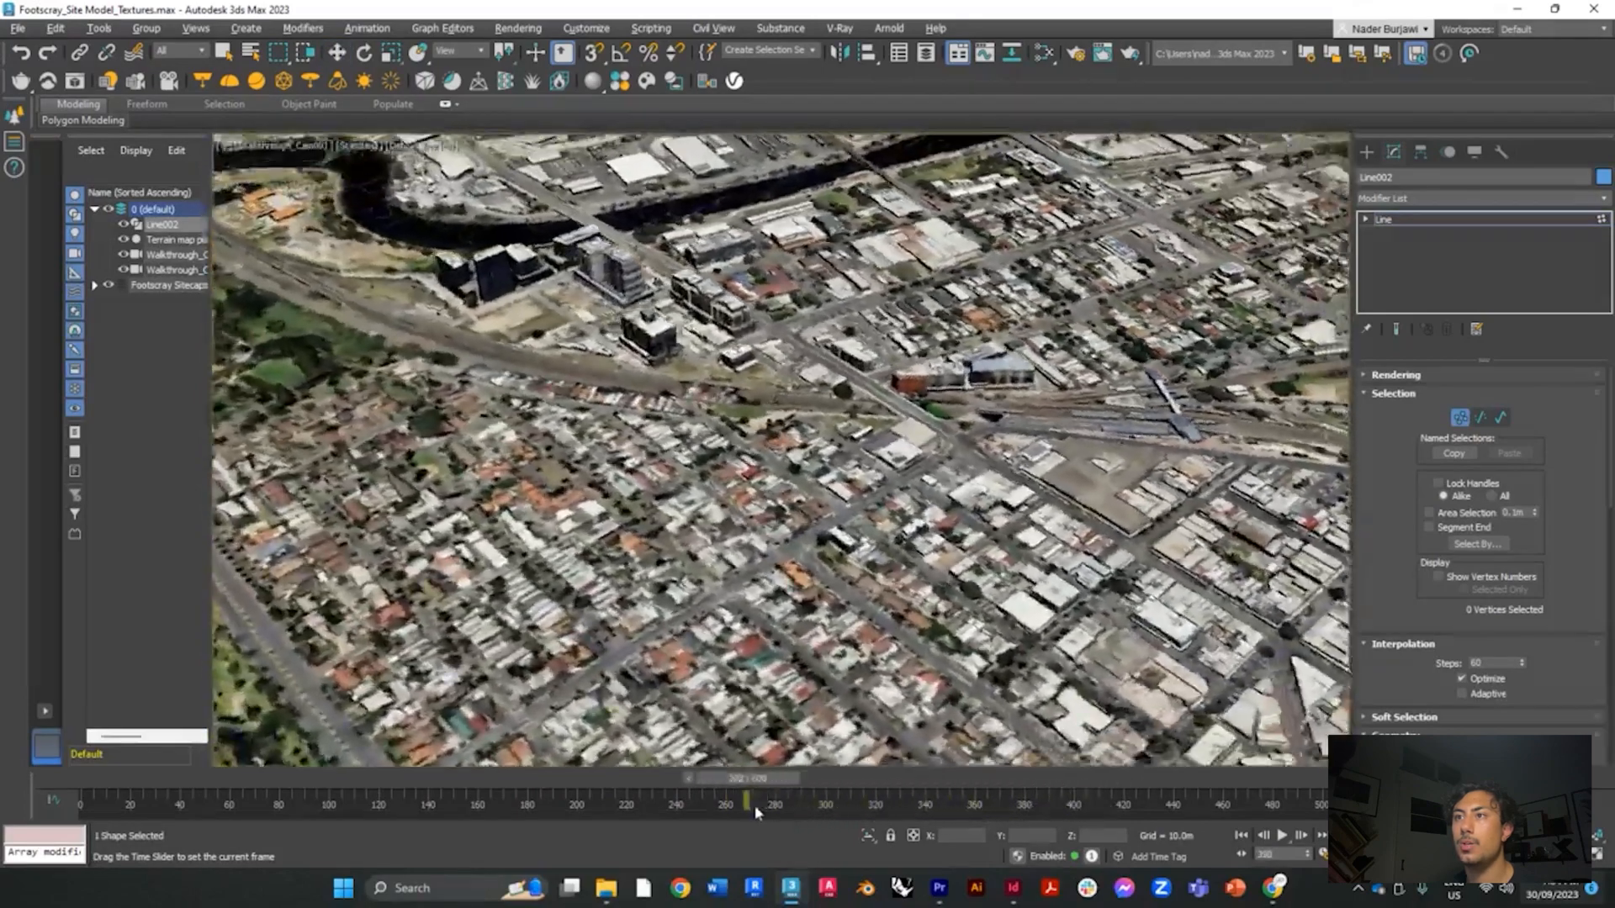
pyautogui.moveTo(746, 801); pyautogui.dragTo(844, 801)
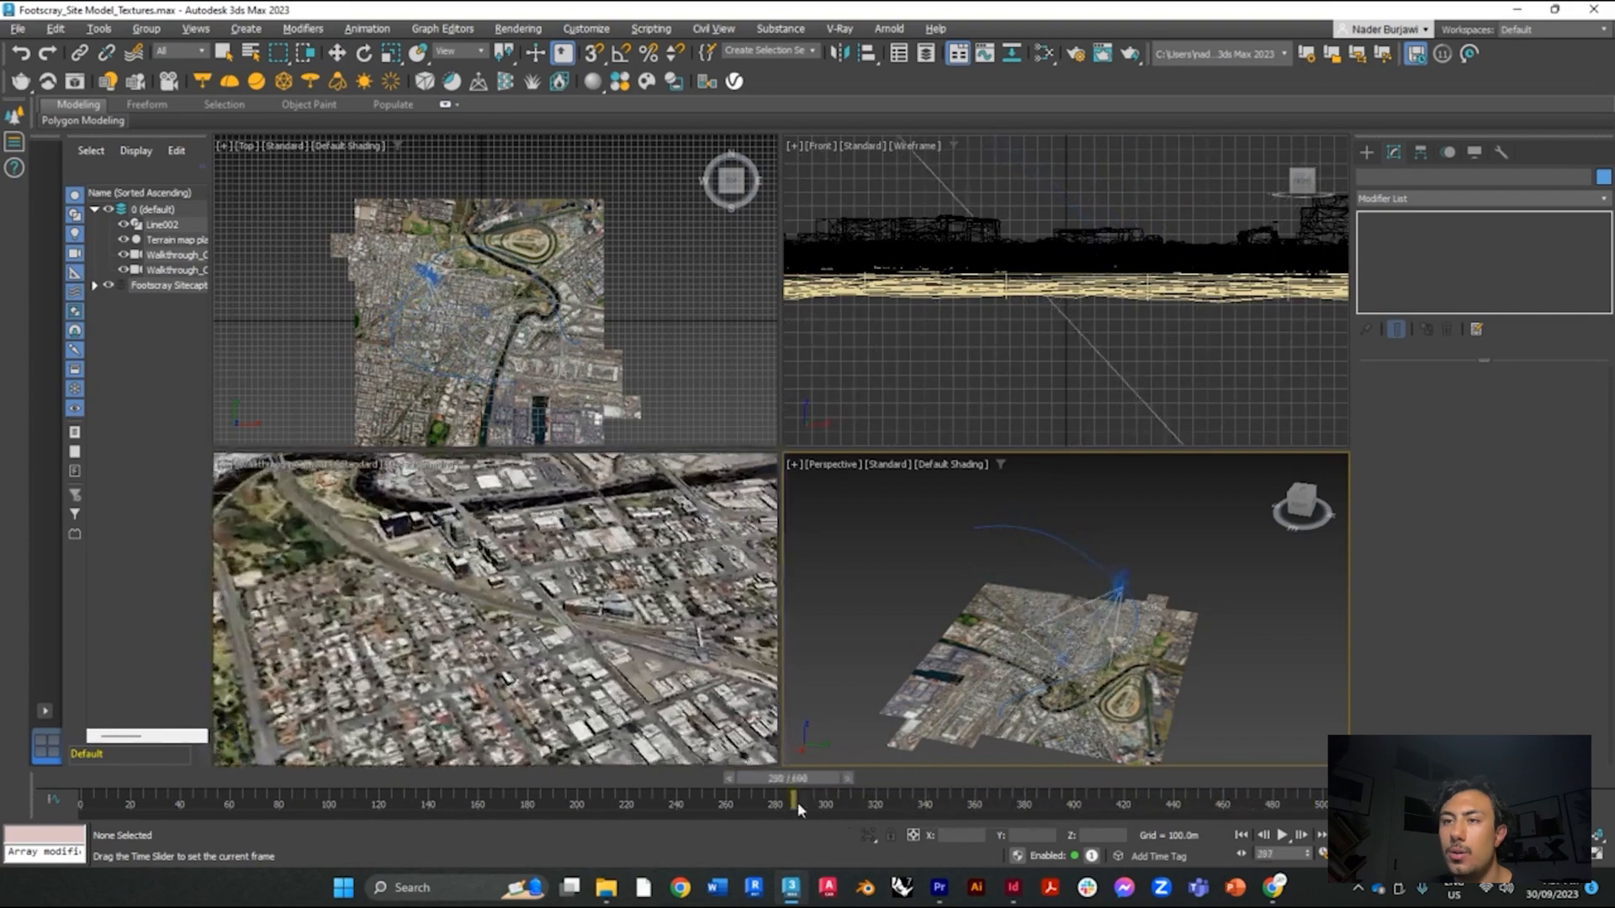
# Scrub the time slider in the quad layout to review the camera near its path's end
pyautogui.moveTo(795, 800); pyautogui.dragTo(521, 800)
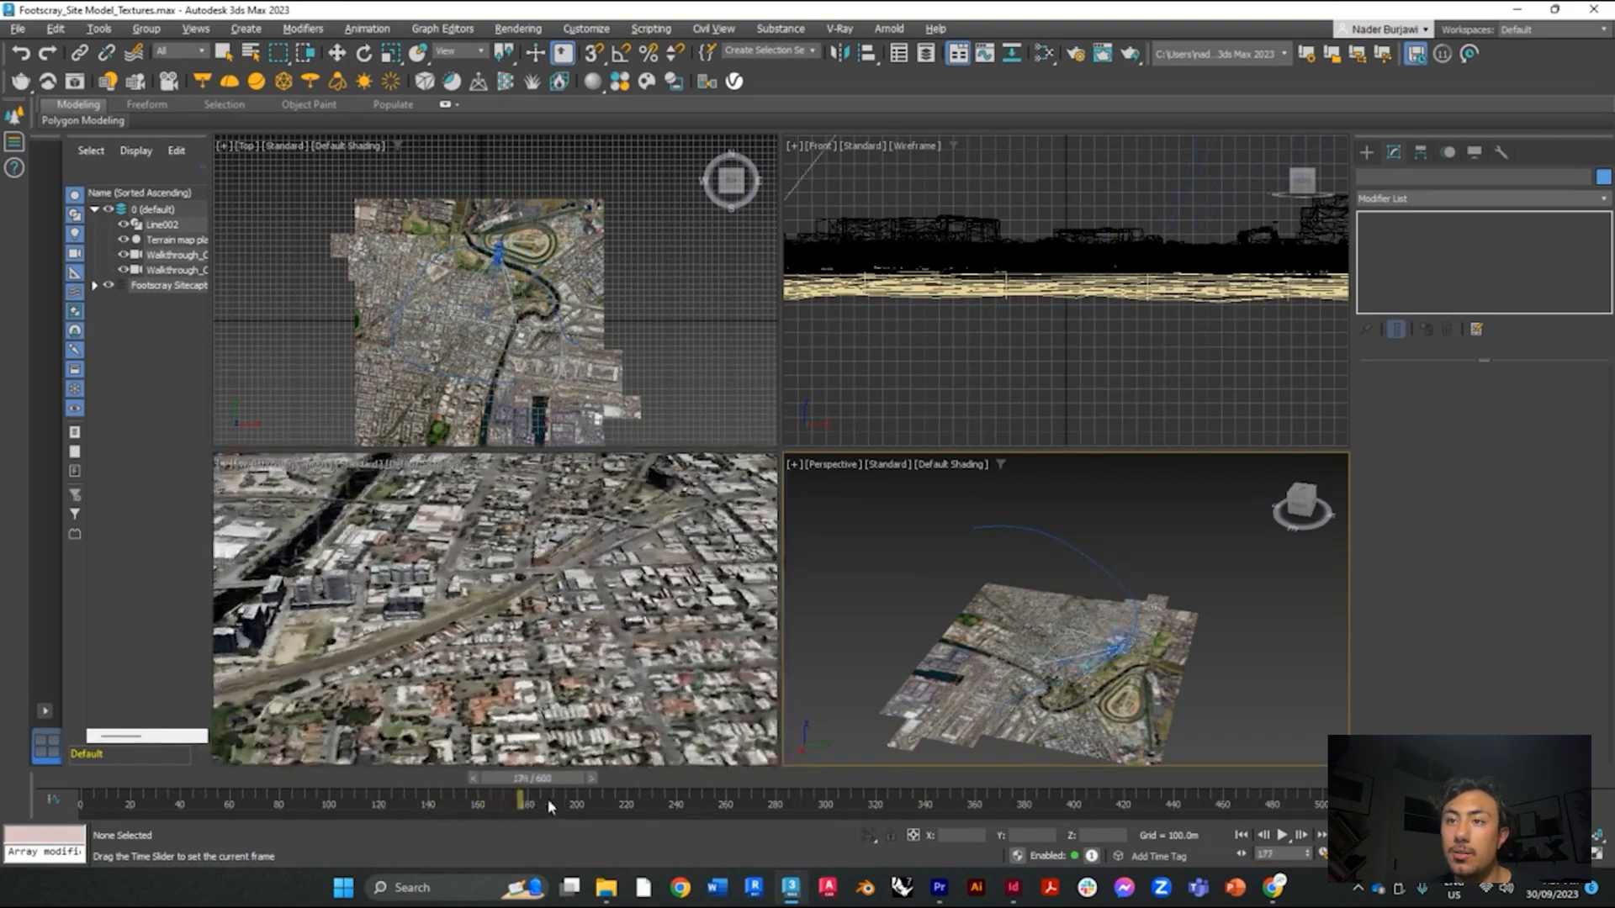
pyautogui.moveTo(519, 801); pyautogui.dragTo(829, 800)
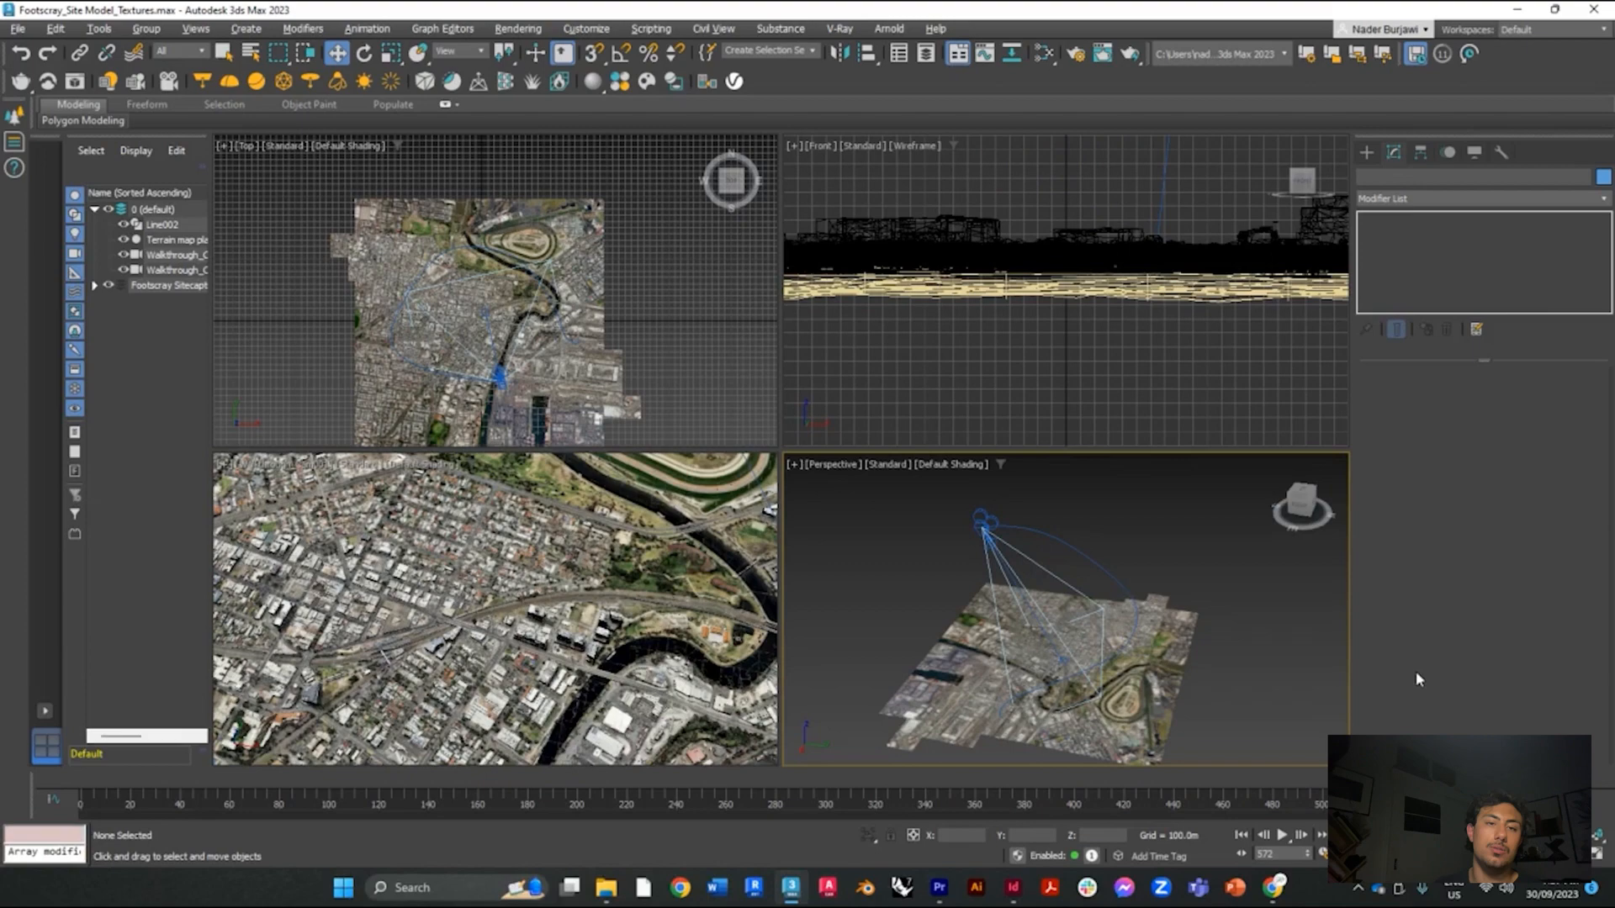
pyautogui.moveTo(1357, 633)
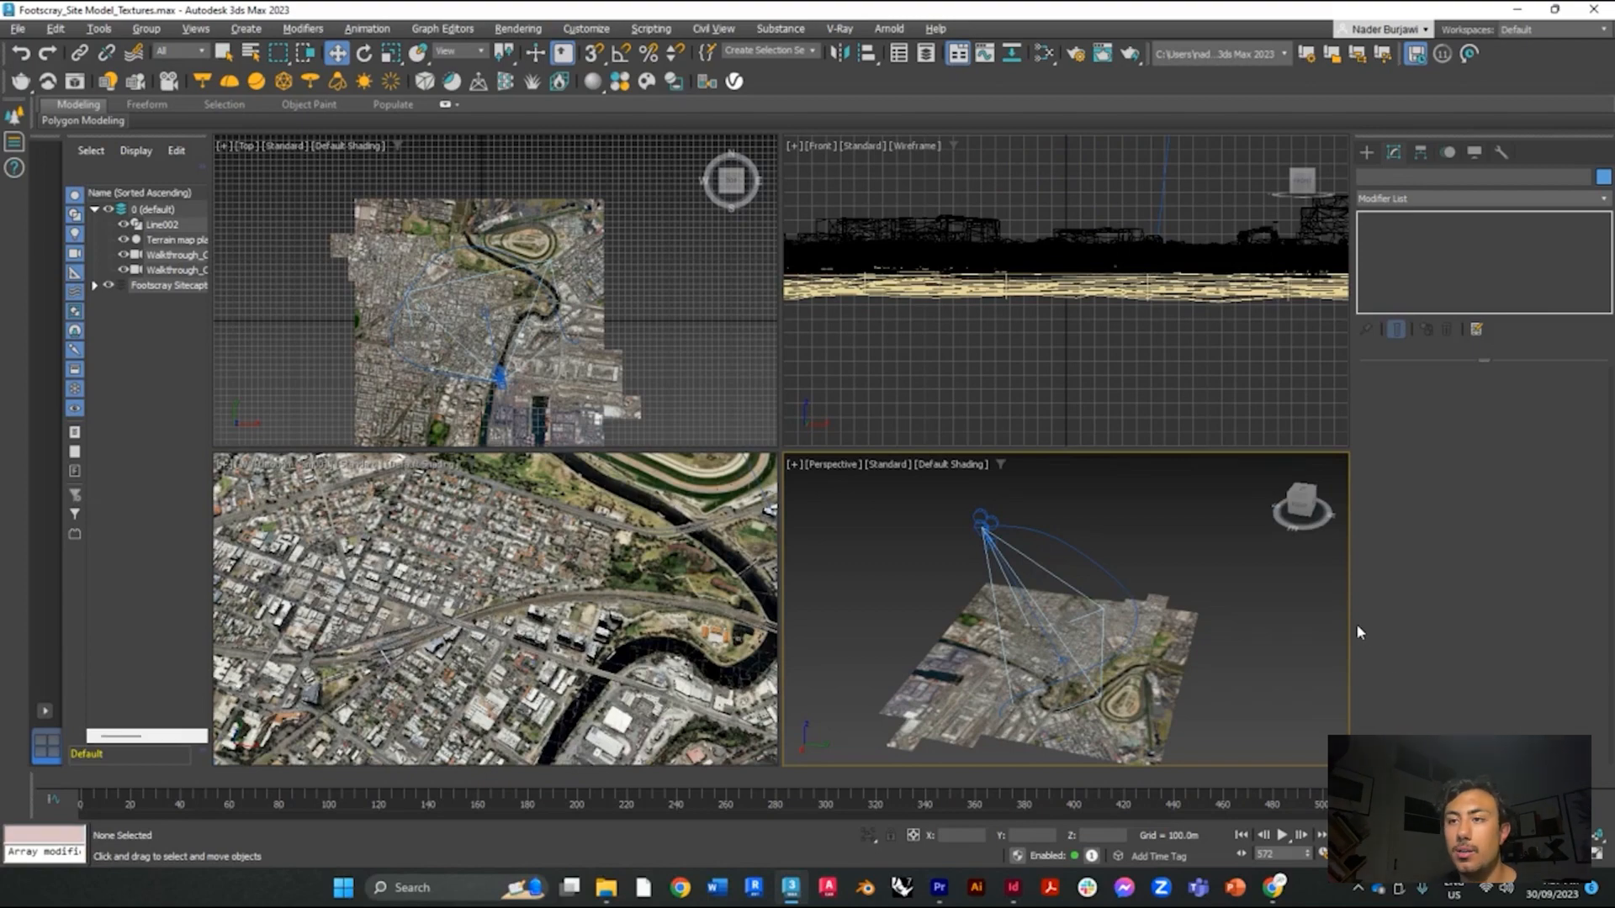